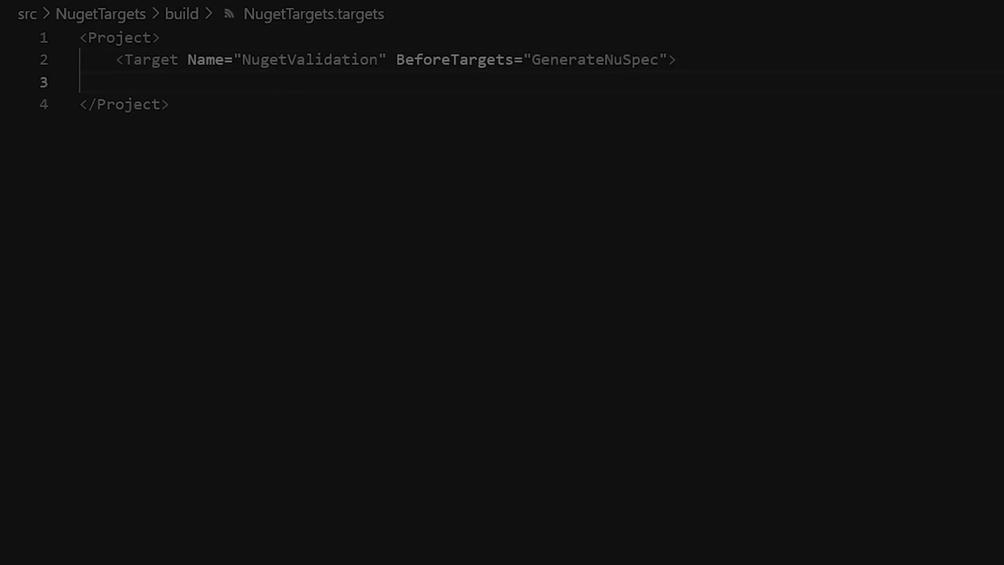
Step: Add a CWS001 Error to NugetValidation with text 'Description must be set to something'
type("<Error Code=\"CWS001\" Text=\"Description must be set to something")
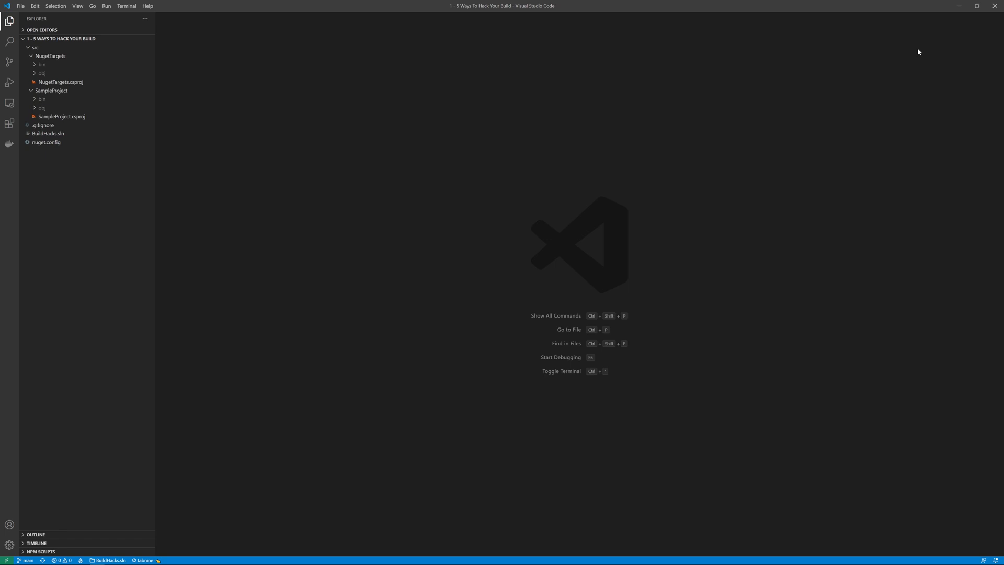
mouse_move(594, 245)
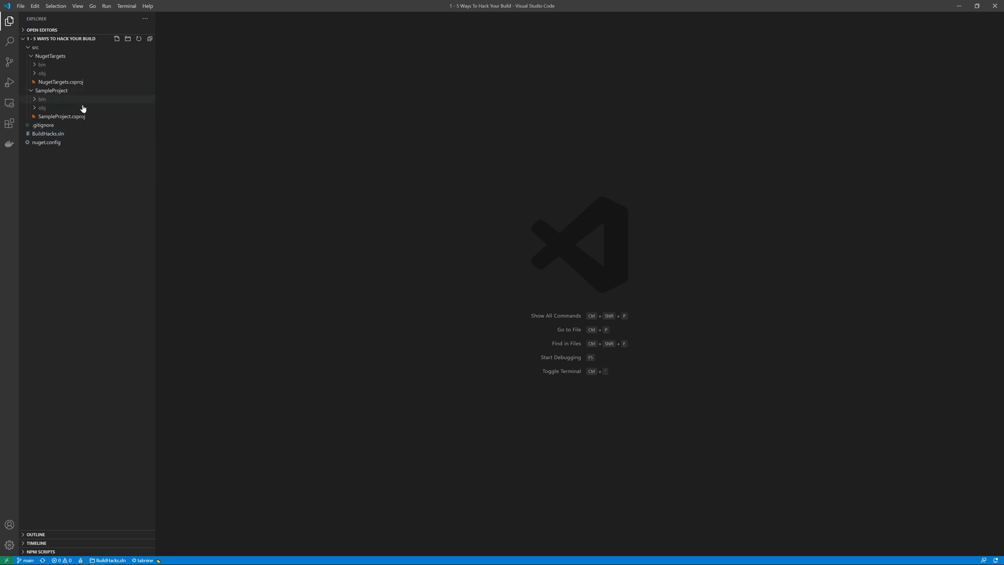
Step: Review SampleProject.csproj and NugetTargets.csproj, then run dotnet build /bl in the terminal
left_click(62, 117)
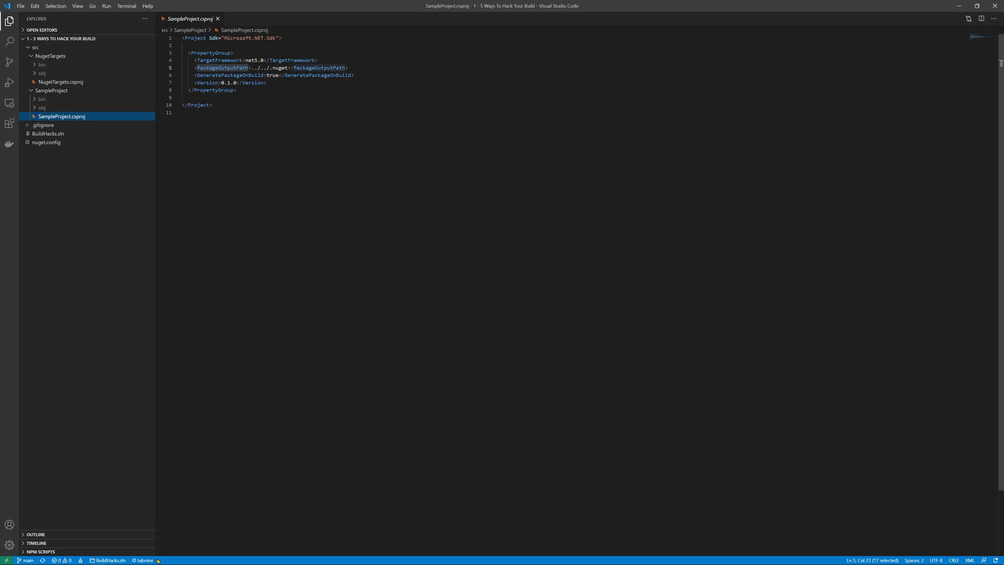
mouse_move(84, 82)
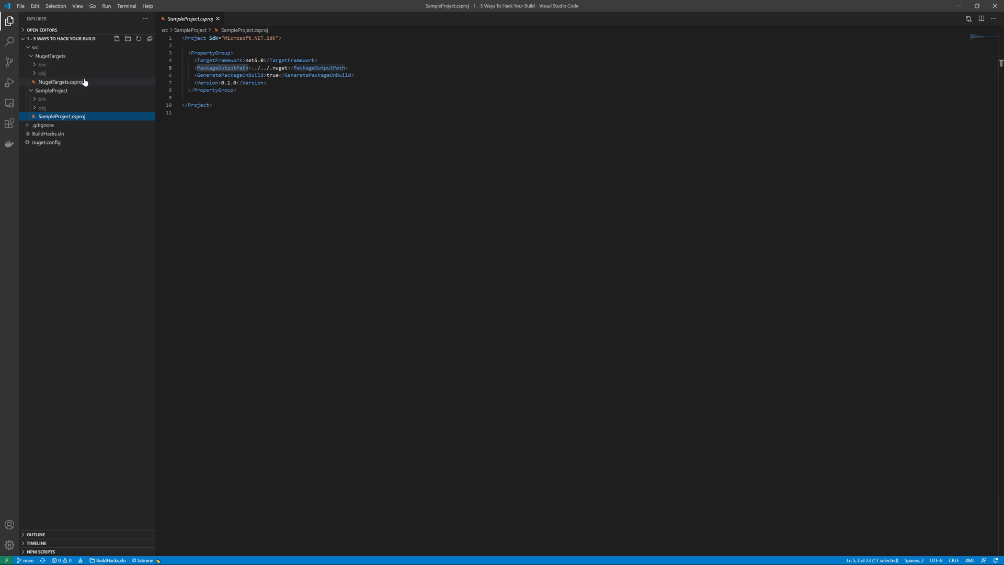
left_click(60, 82)
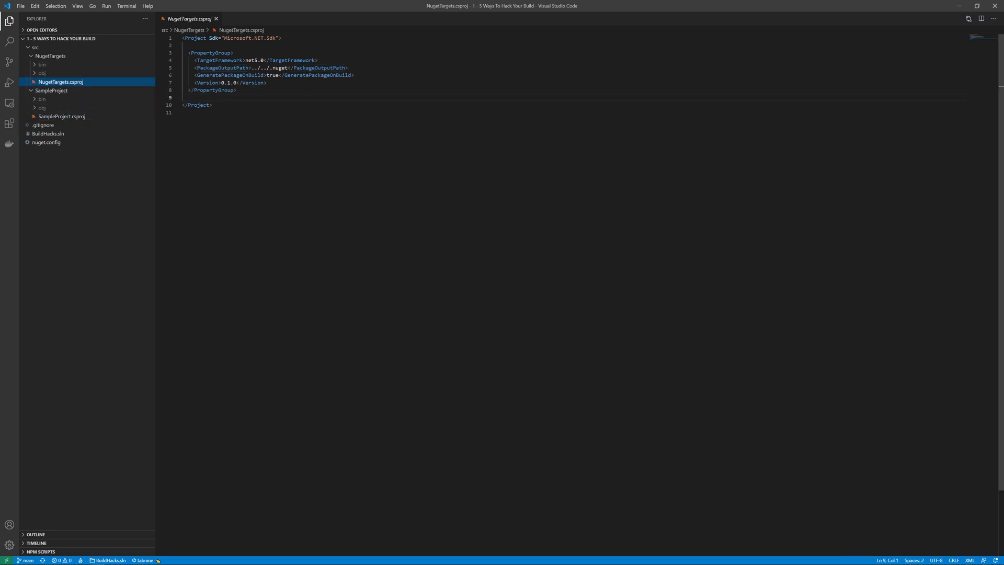
left_click(192, 113)
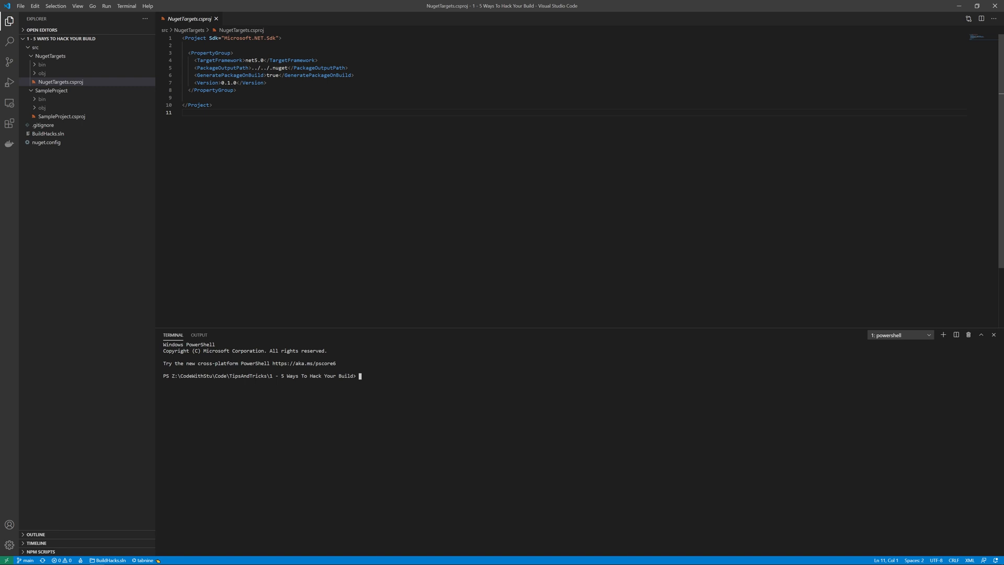
type("dotnet")
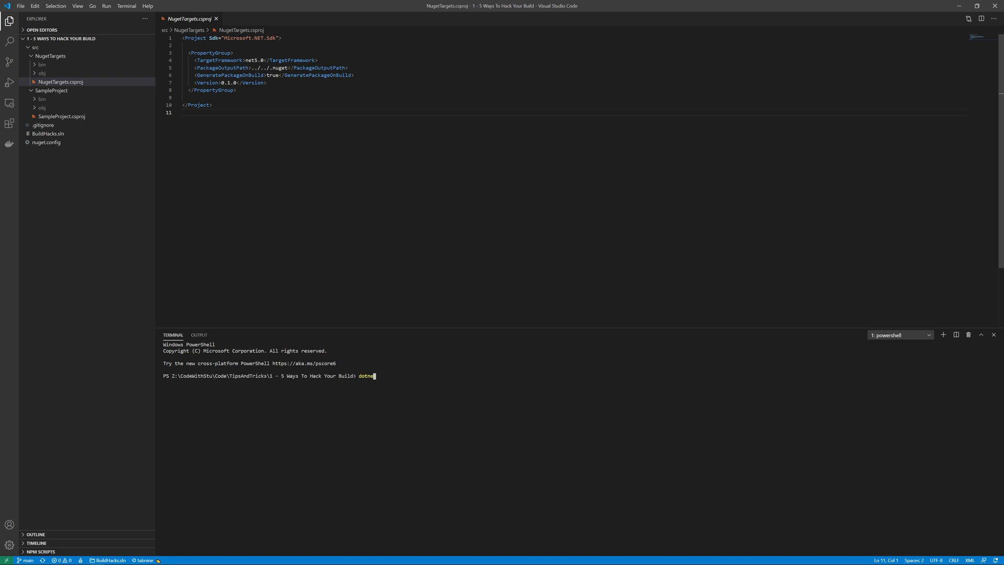
type("build")
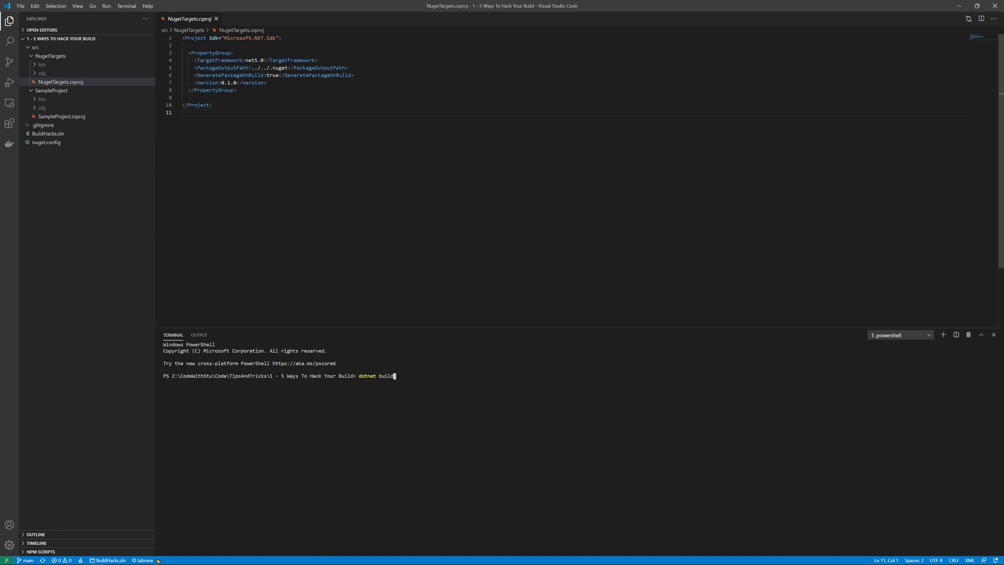
type("/bj;")
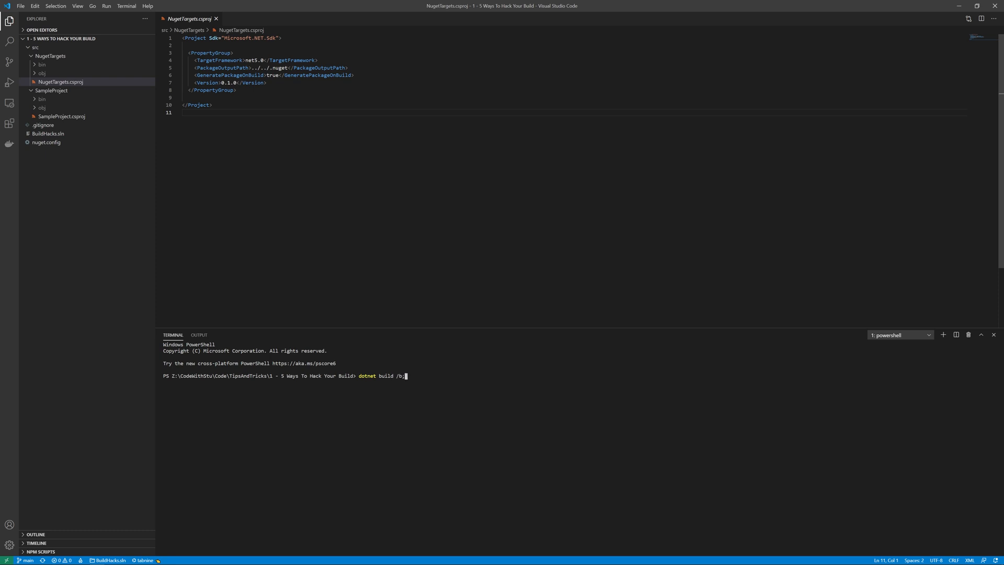
key("Return")
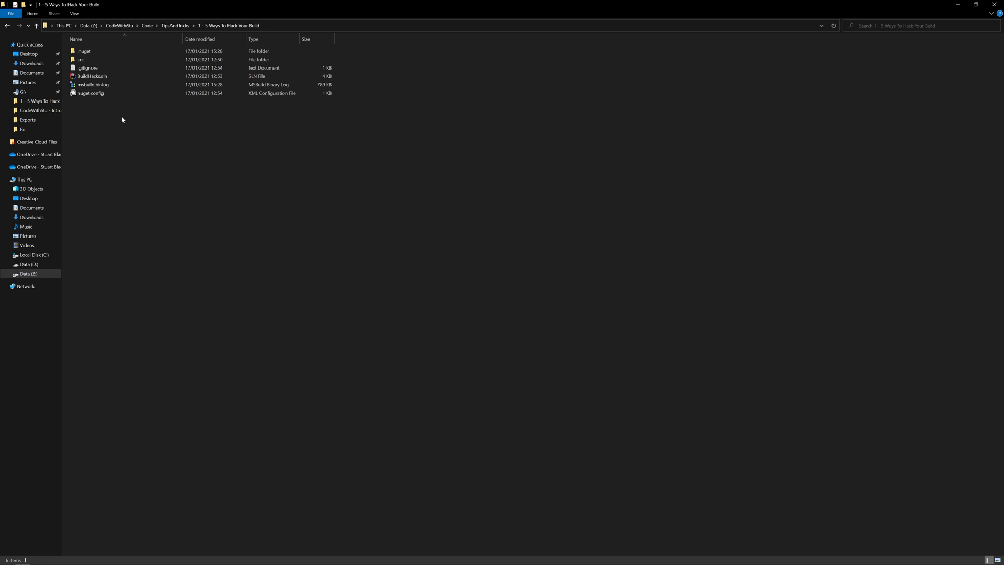
mouse_move(110, 84)
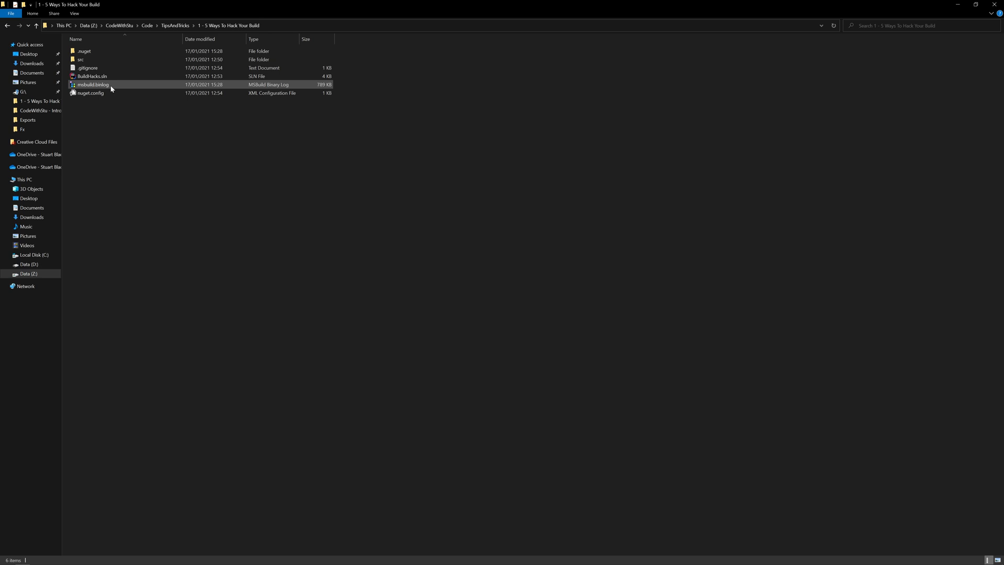
Step: Open msbuild.binlog from the project folder in MSBuild Structured Log Viewer
double_click(92, 85)
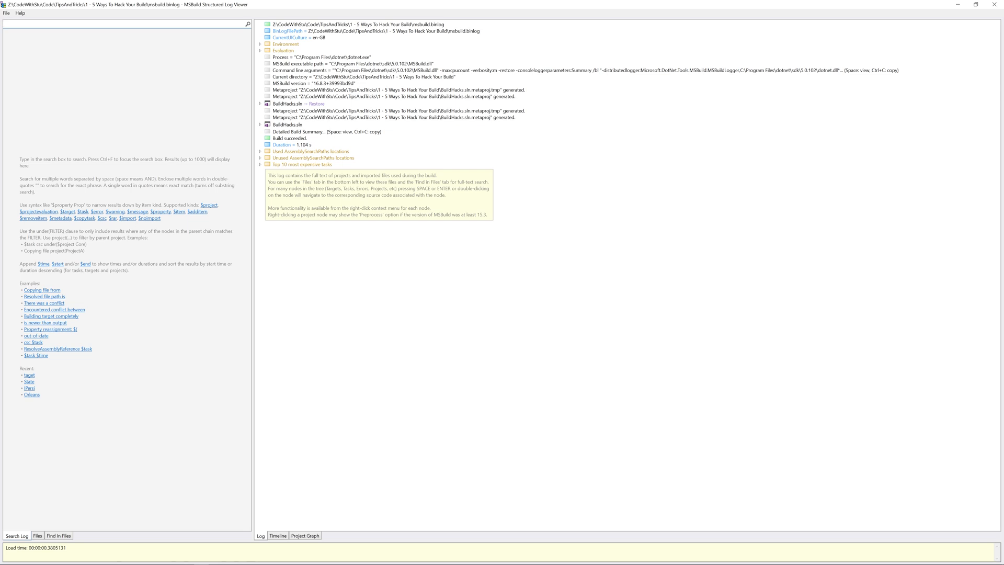
Step: Expand the BuildHacks.sln Restore node down to Properties > Global
left_click(122, 24)
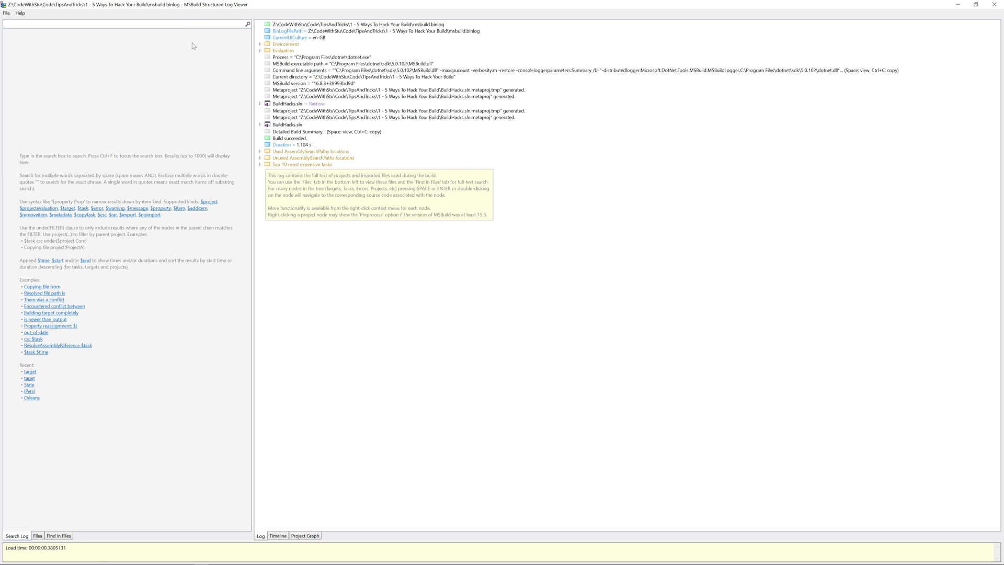
left_click(260, 103)
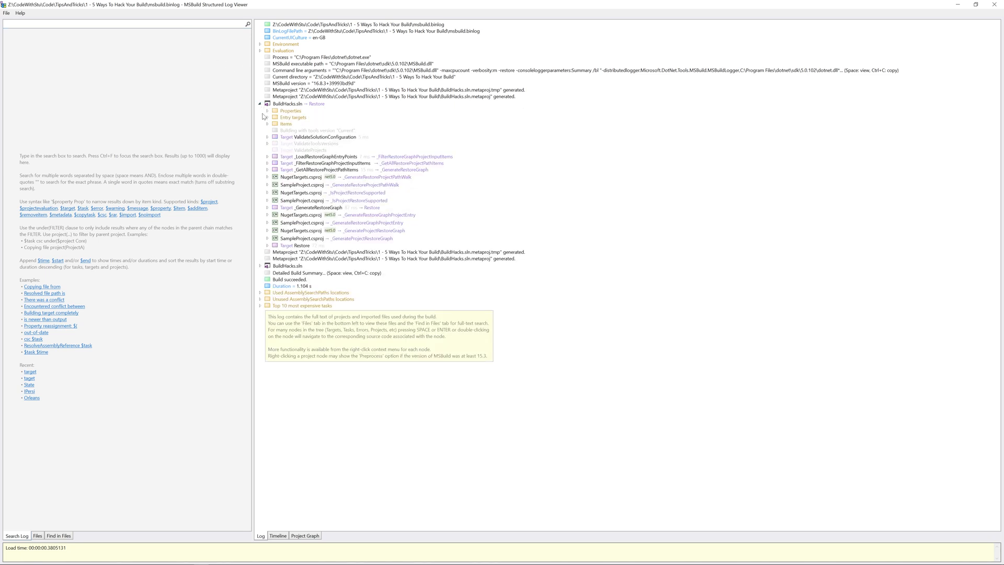
left_click(267, 110)
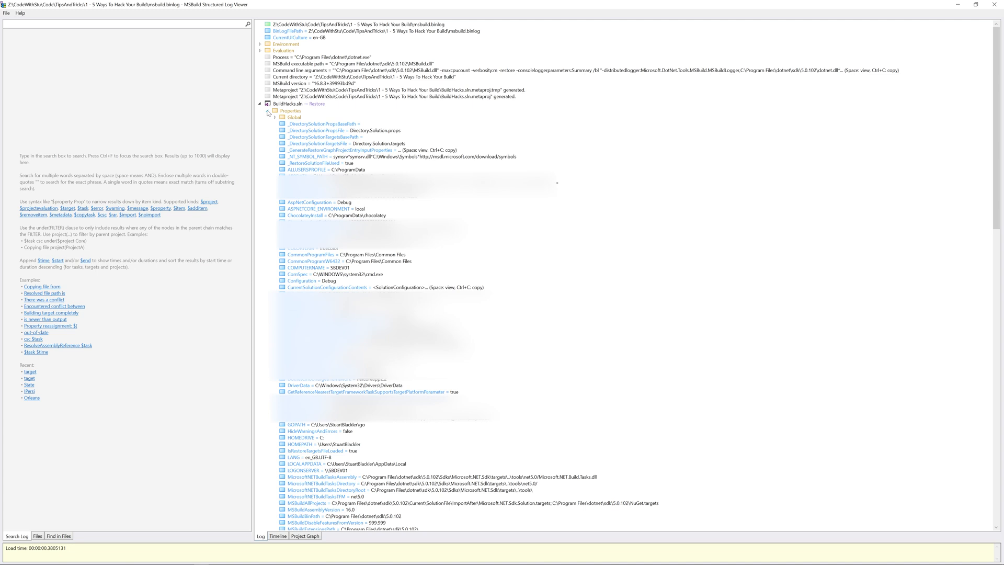
left_click(268, 113)
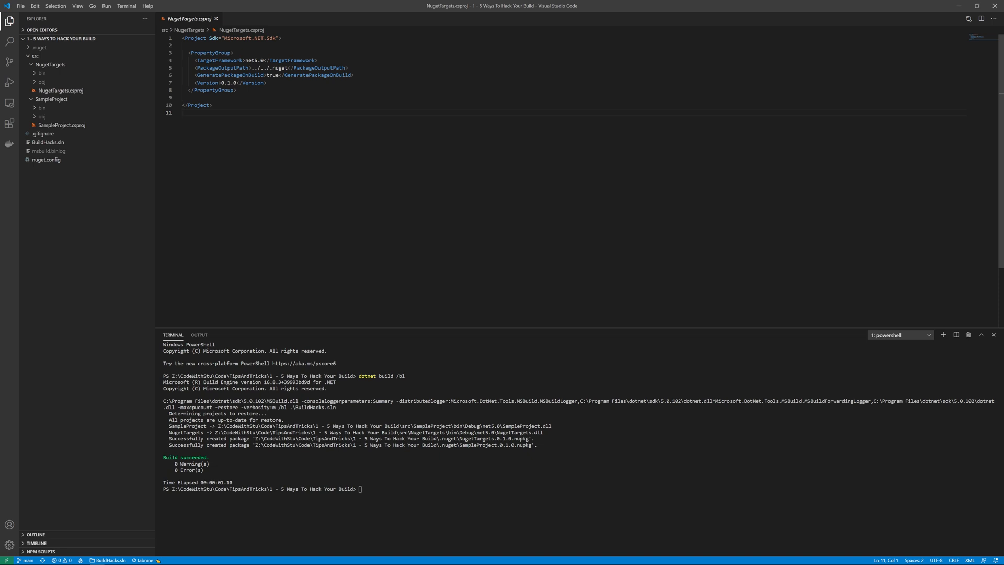
left_click(183, 113)
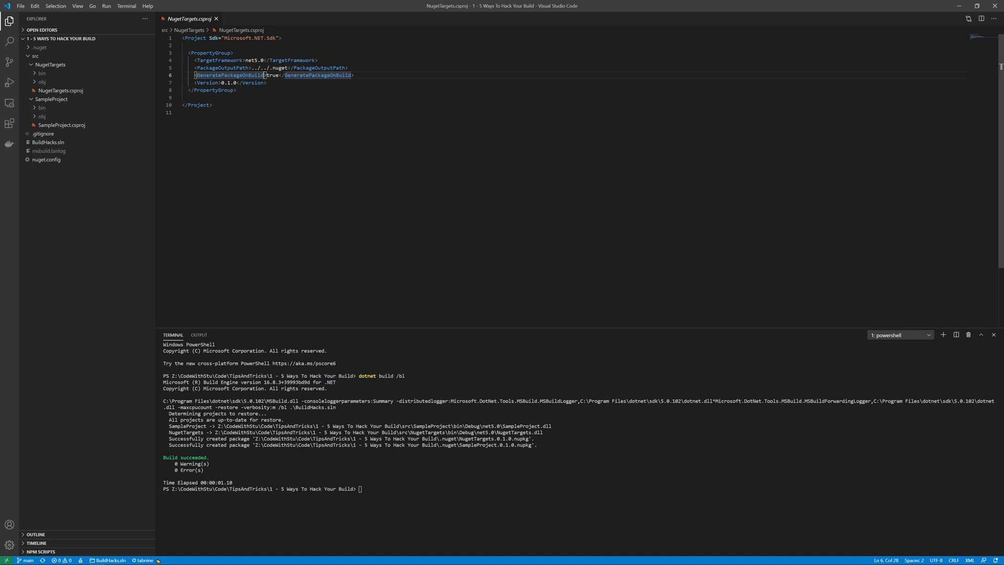
Step: Condition GeneratePackageOnBuild on TargetFramework 'netcoreapp3.1', save, and delete the .nuget folder
type("C")
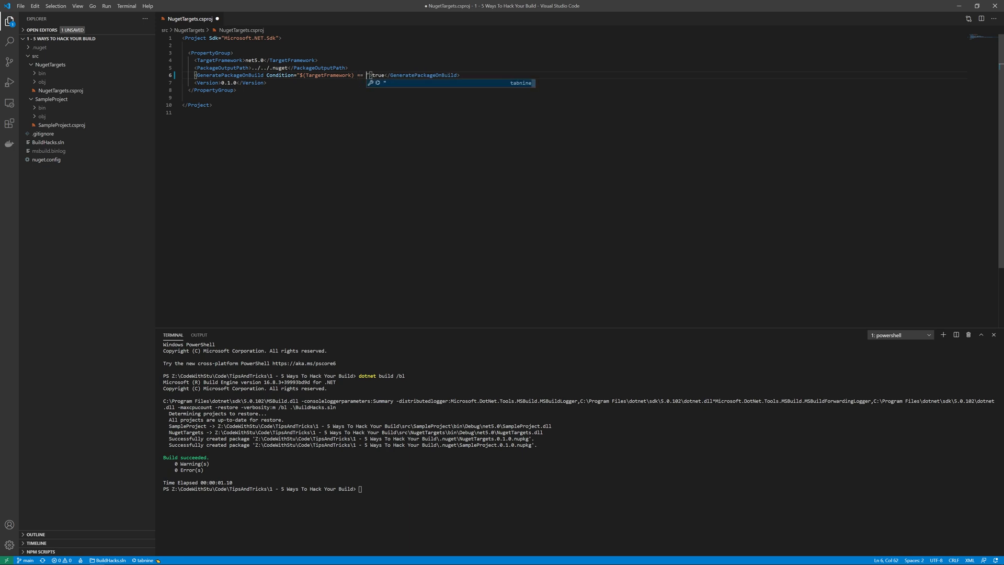
type("'")
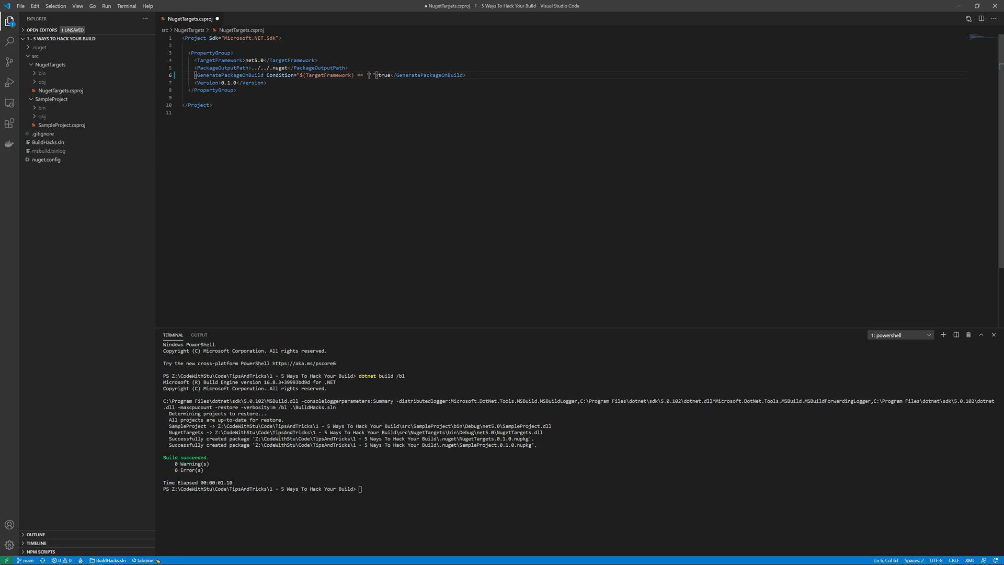
type("netcoreapp3.1")
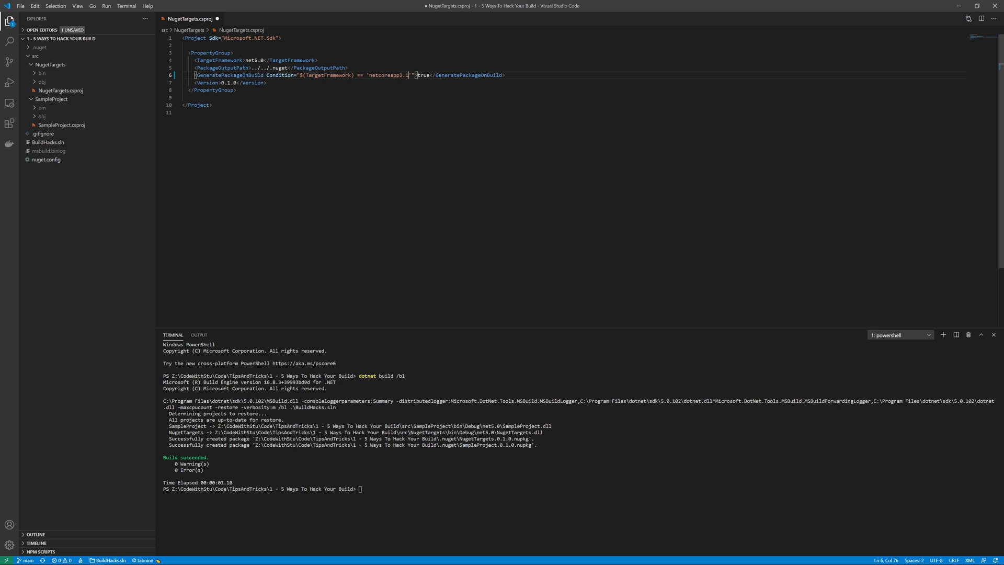
right_click(39, 46)
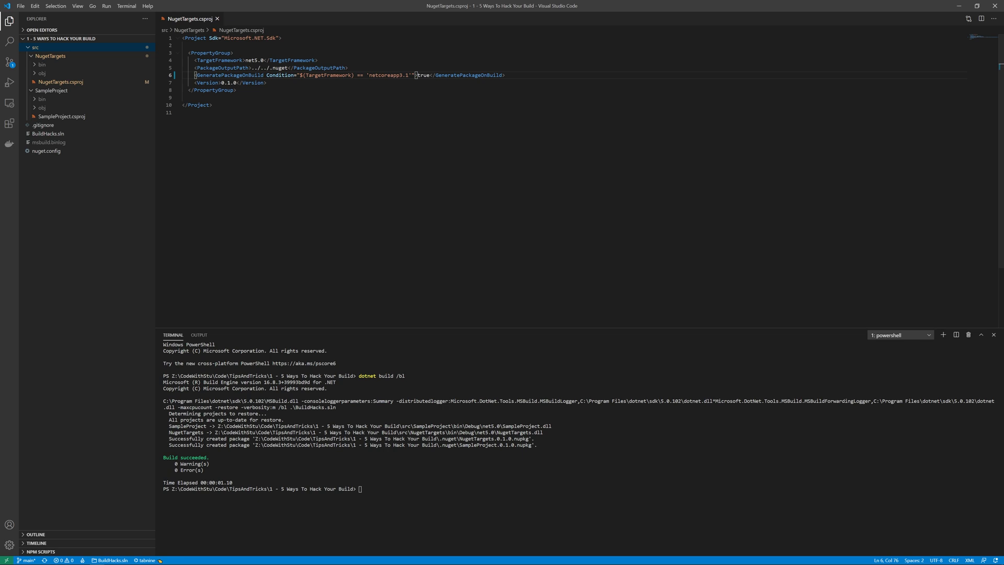
Step: Rebuild with dotnet build, then select the netcoreapp3.1 condition value to replace with net5.0
type("dotnet build")
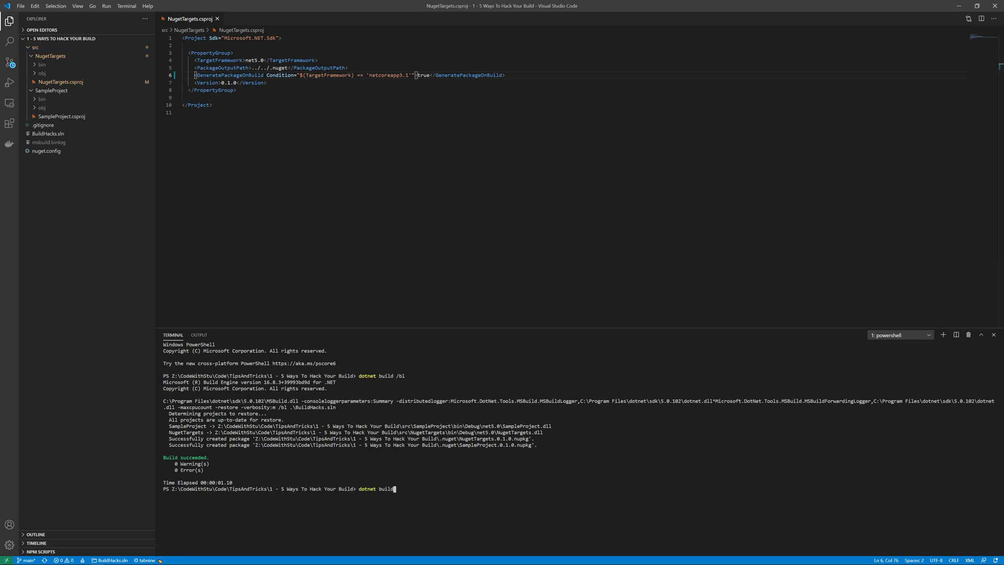
key("Return")
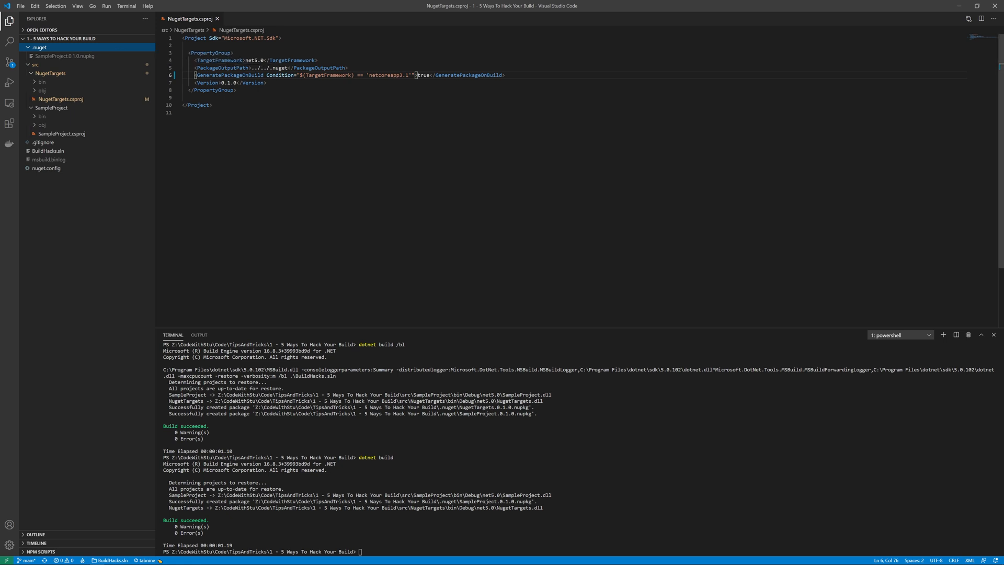
double_click(397, 74)
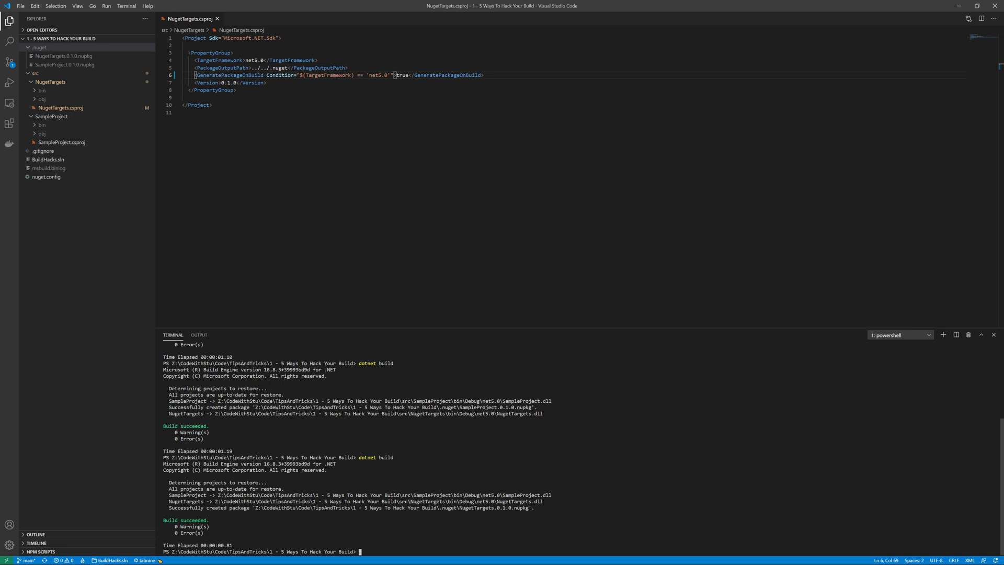
Step: Delete .nuget, change the condition to check HelloPackage is 'true', and save the csproj
right_click(39, 46)
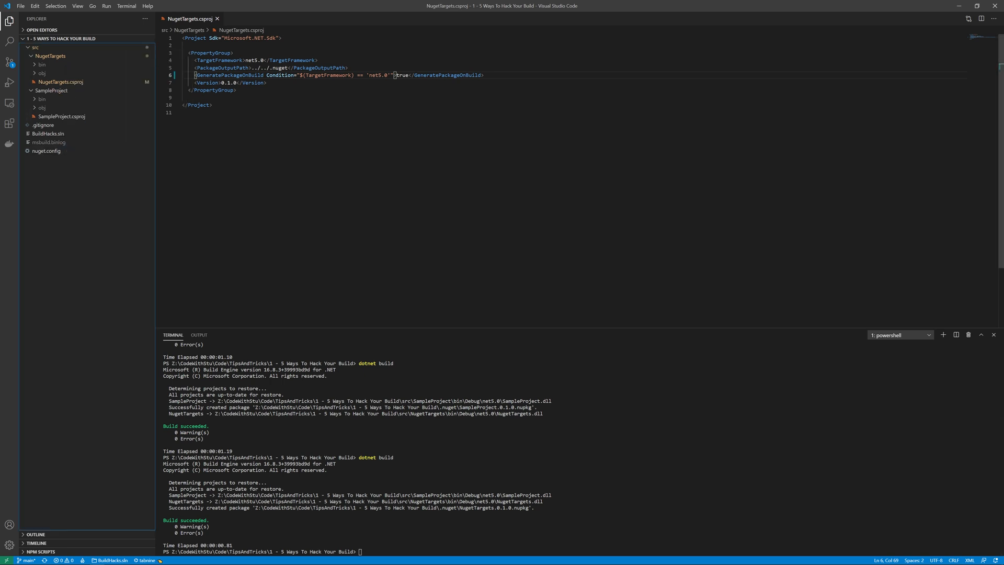
double_click(377, 75)
type("tru")
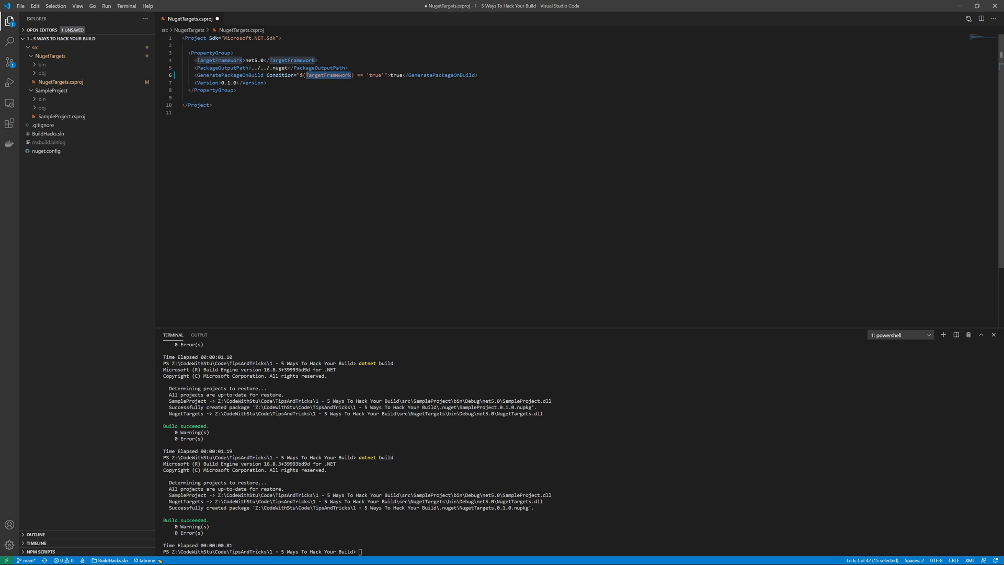
type("HelloPackage")
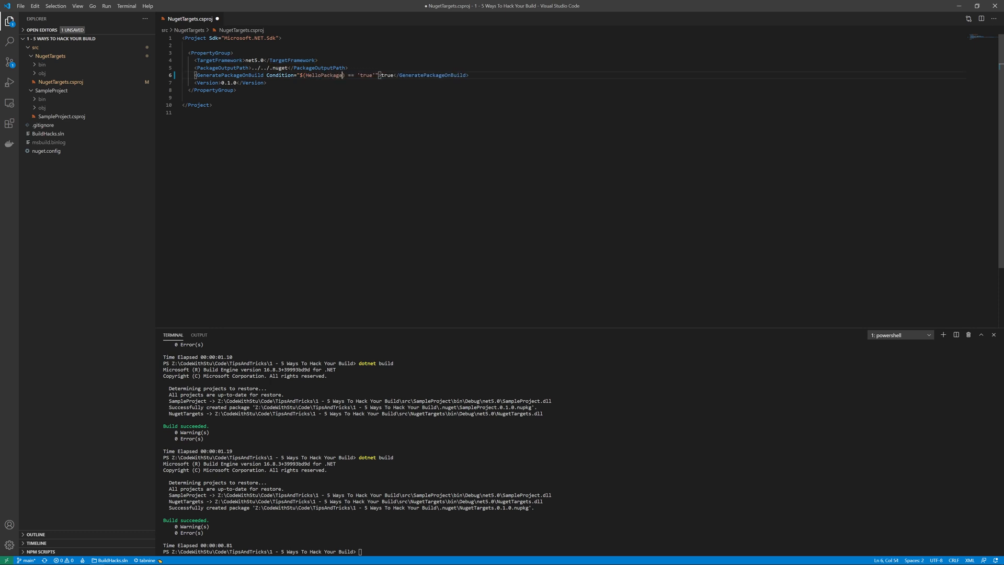
key("ctrl+s")
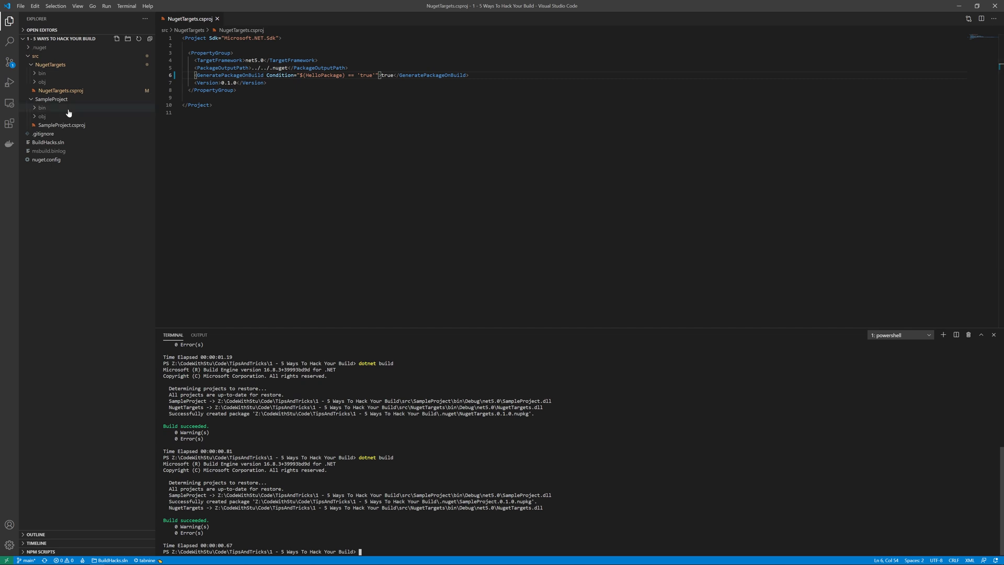
Step: Build with /p:HelloPackage=false, then with HelloPackage=true, comparing which packages are produced
left_click(40, 47)
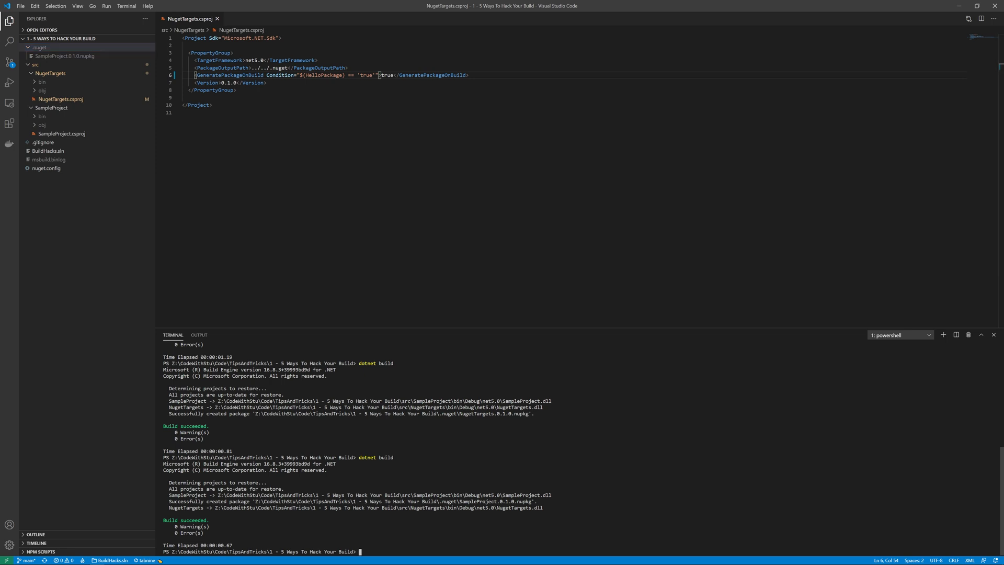
type("dotnet build")
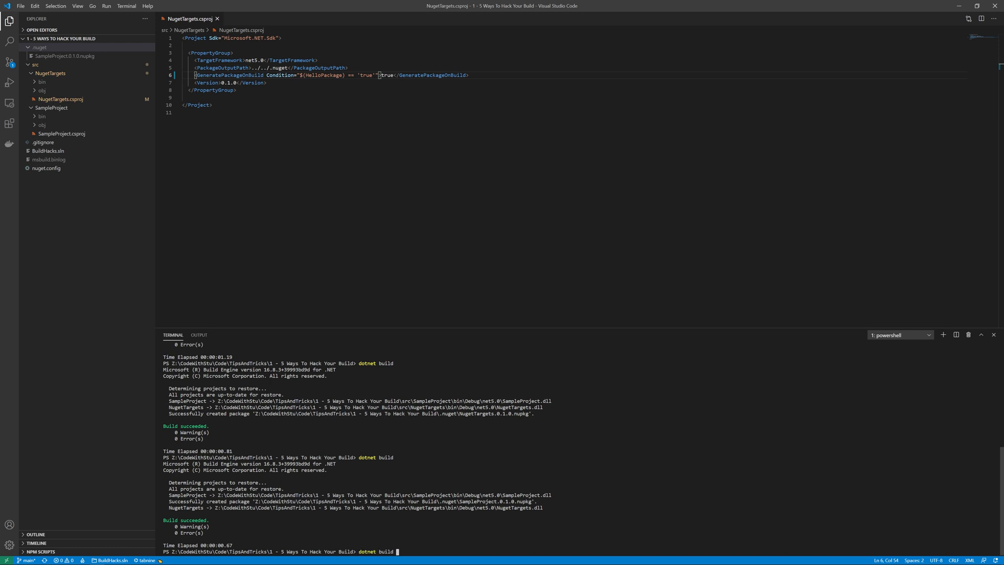
type("/p:HelloPackage=")
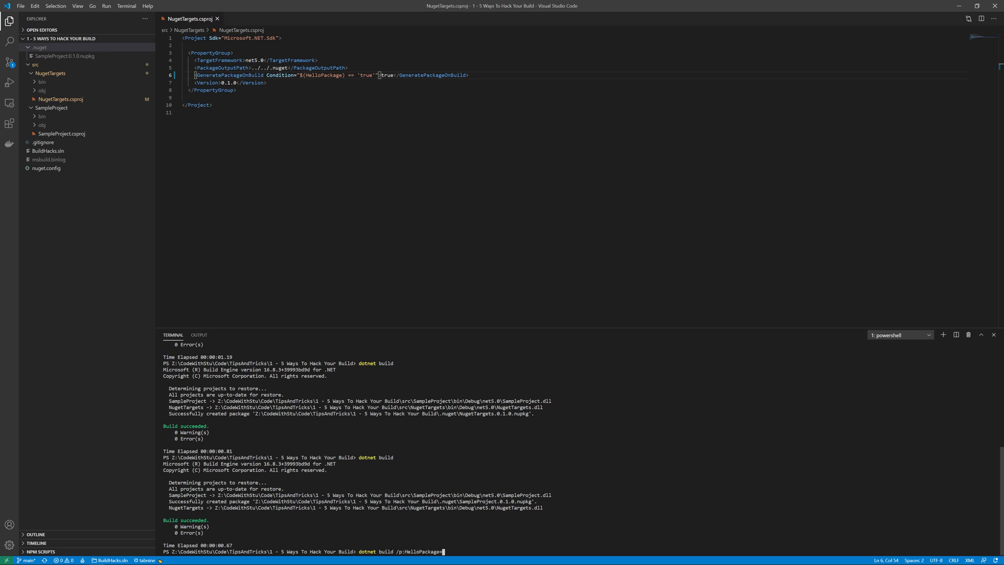
type("false")
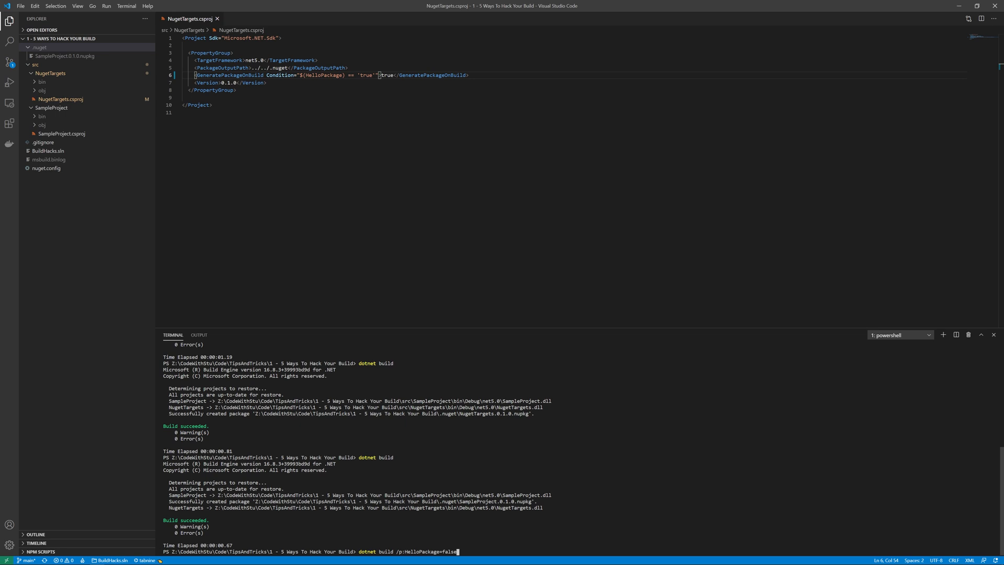
key("Return")
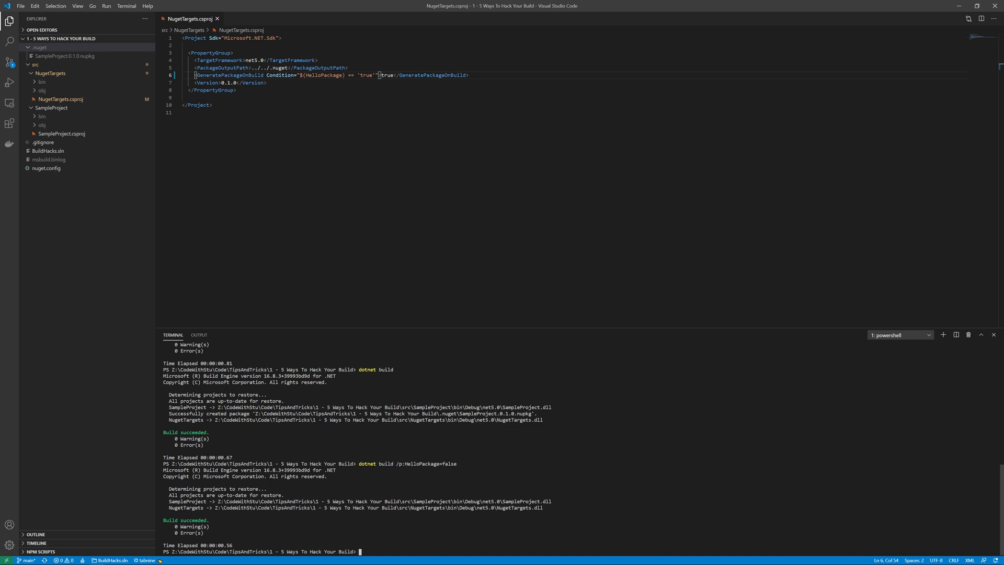
type("dotnet build /p:HelloPackage=false")
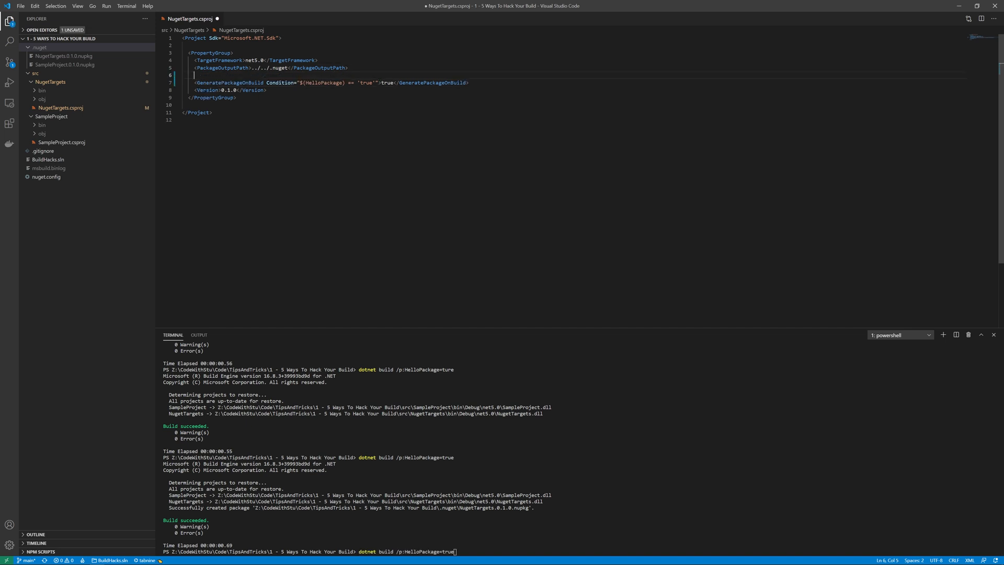
Step: Type <HelloPackage Condition="$(HelloPackage) == ''"> on line 6 of NugetTargets.csproj
type("<Hello")
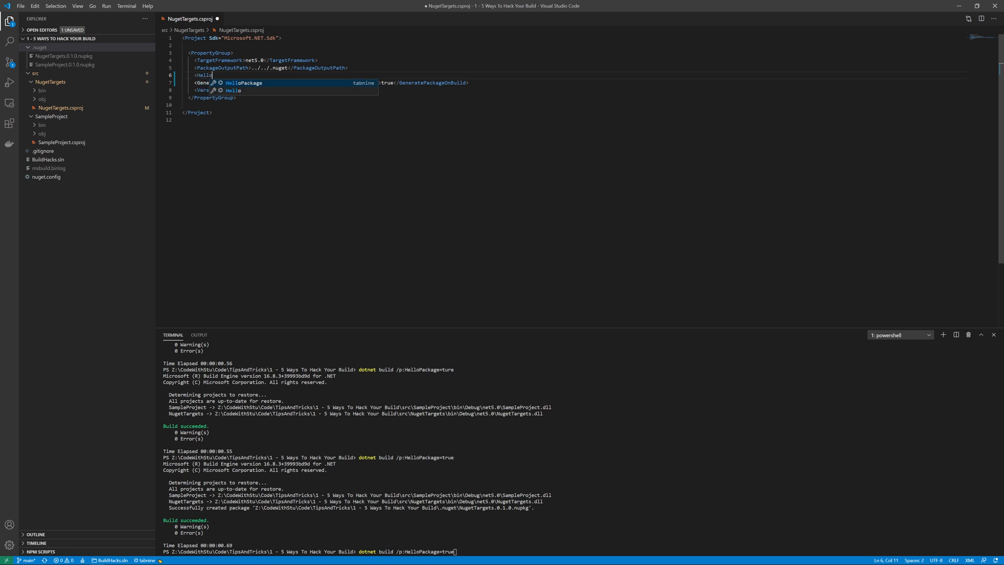
type("Package>")
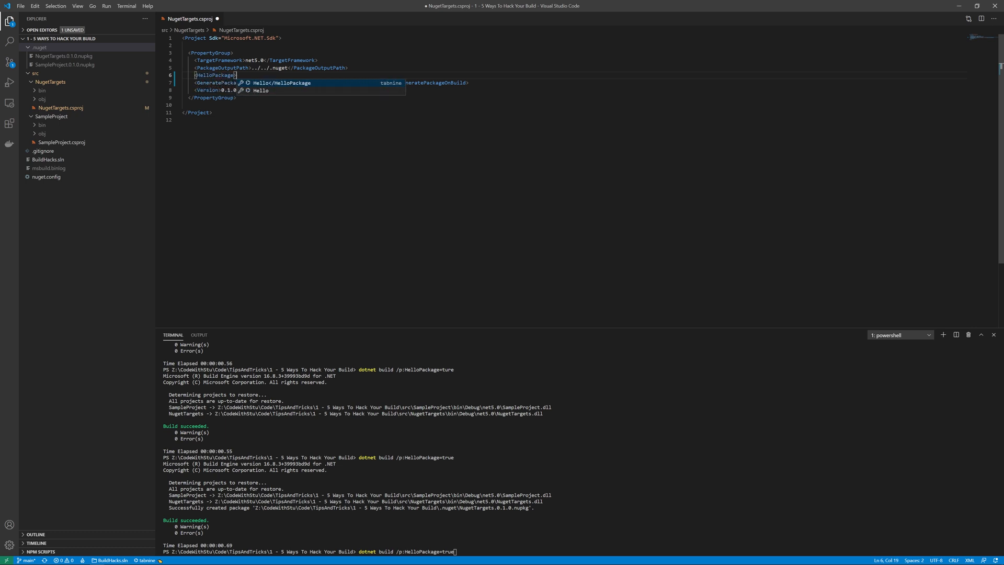
type("Condition=\"$(HelloPackage")
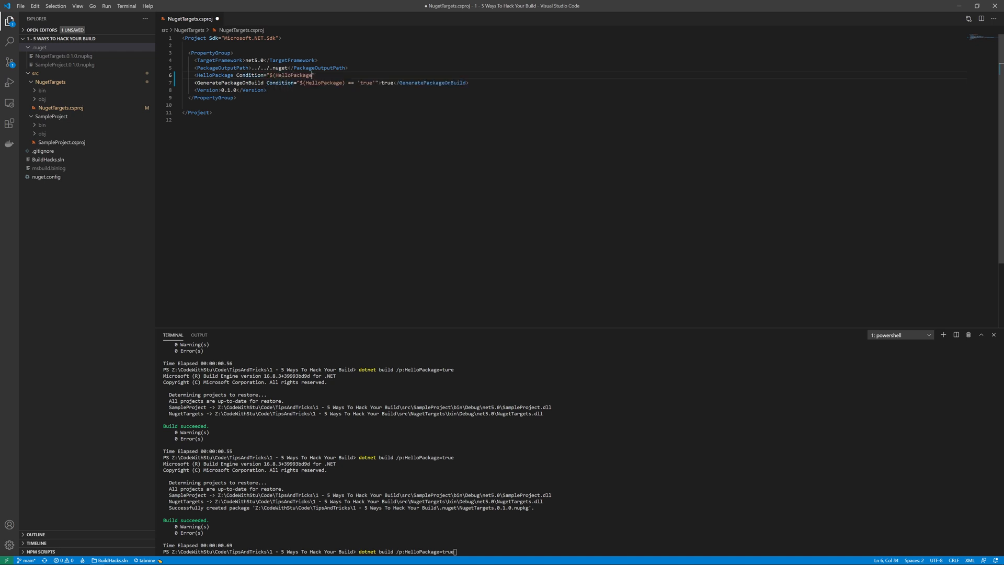
type("== '")
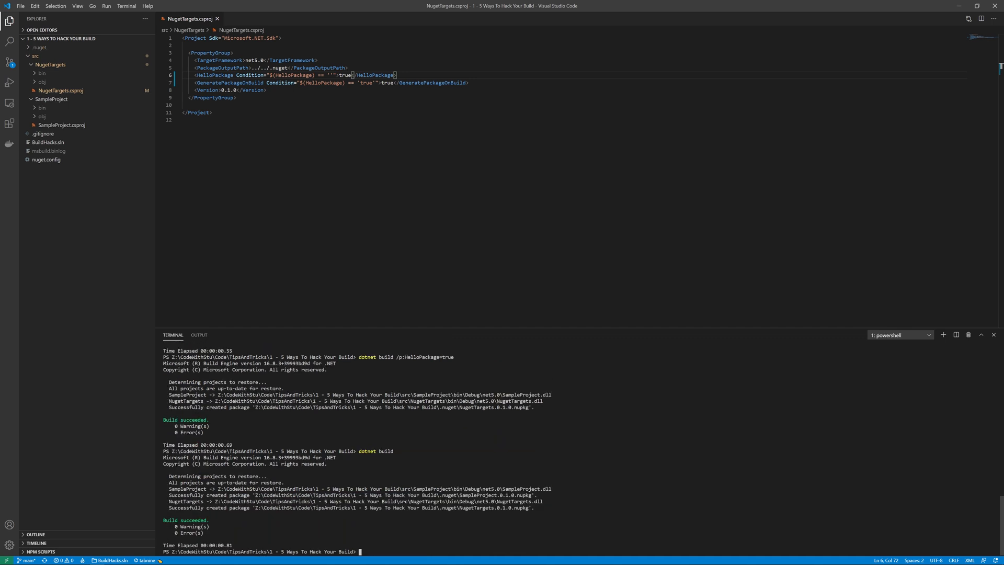
Step: Glance at the generated NugetTargets.0.1.0.nupkg in Explorer, then return to NugetTargets.csproj
left_click(40, 47)
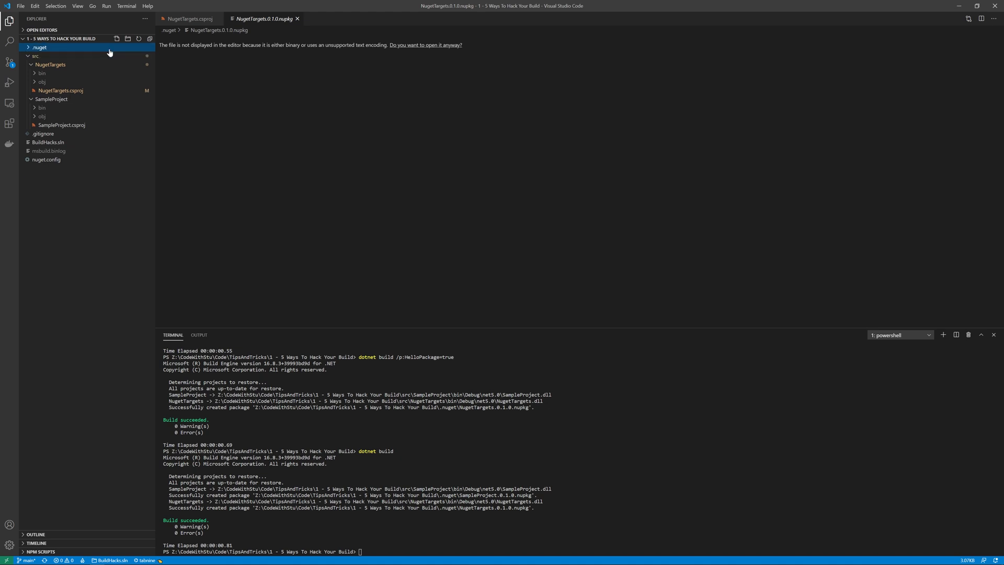
left_click(60, 91)
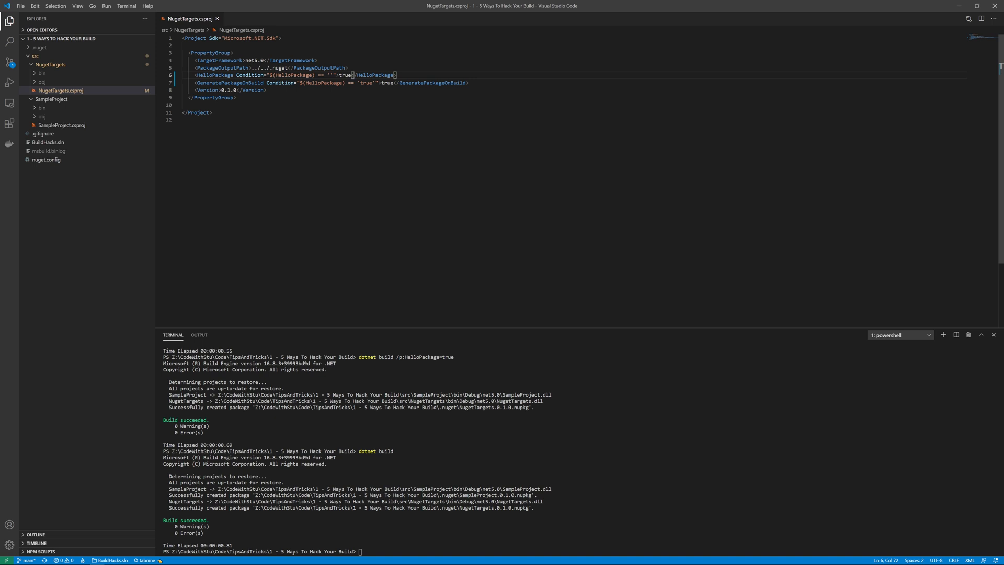
Step: Add a <Target Name="NugetValidation" BeforeTargets="GenerateNuSpec"> element below the PropertyGroup
key("enter")
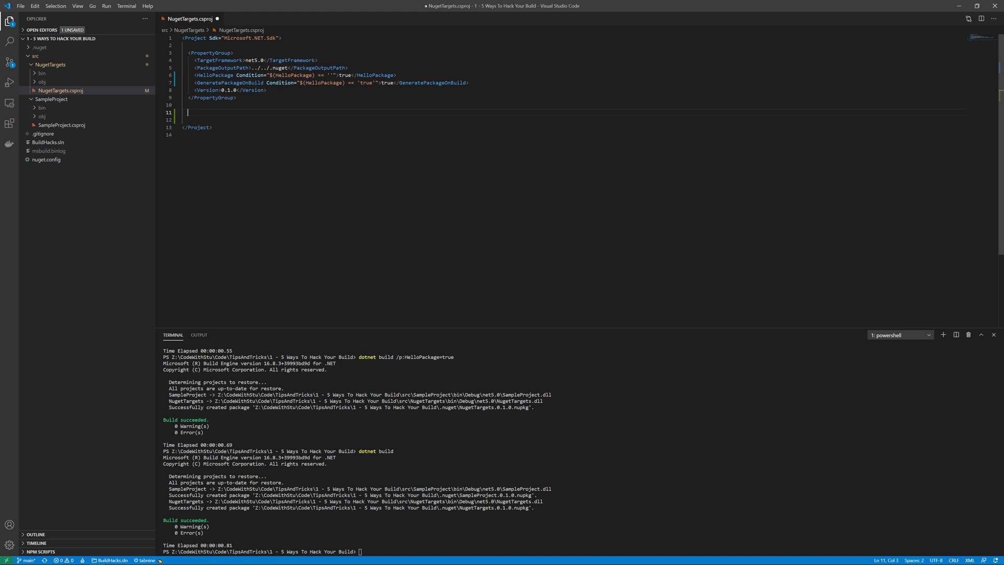
type("<Target")
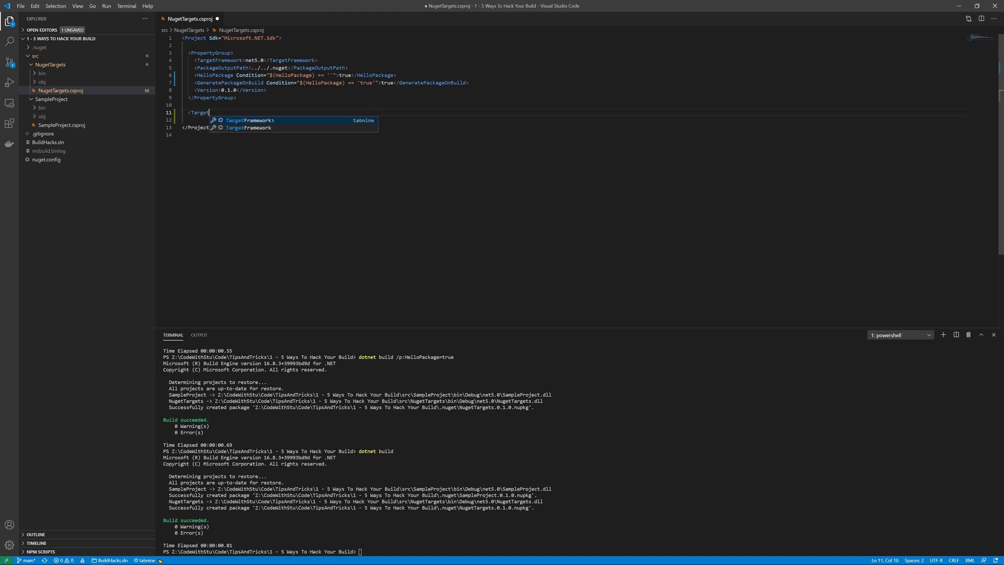
type("N")
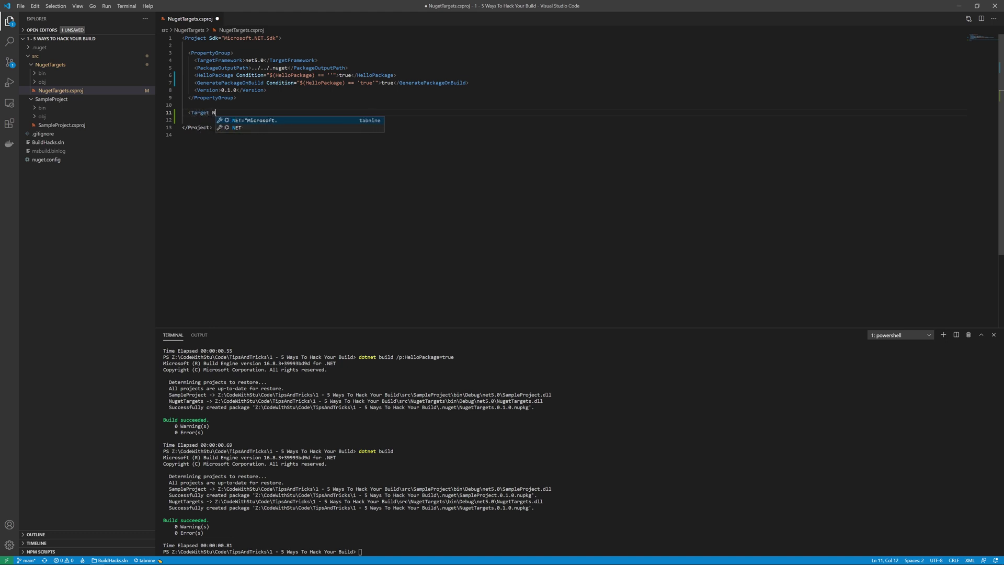
type("Name=\"\"")
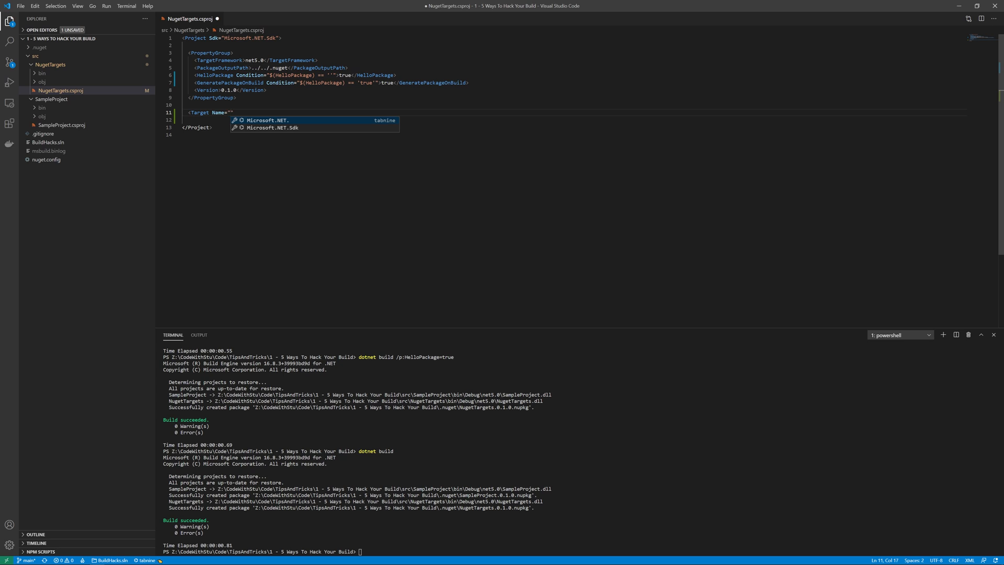
type("NugetVe")
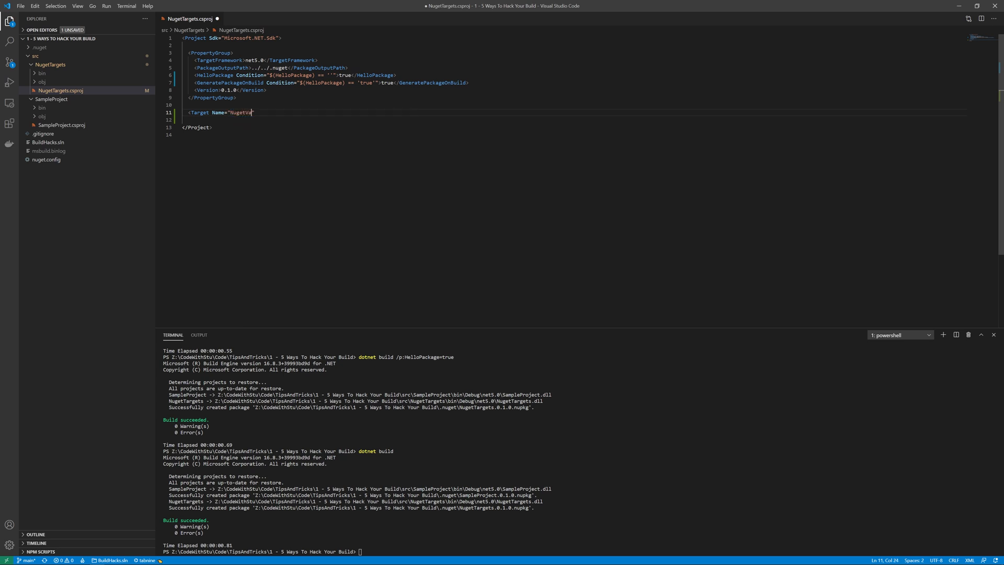
type("lidation\"")
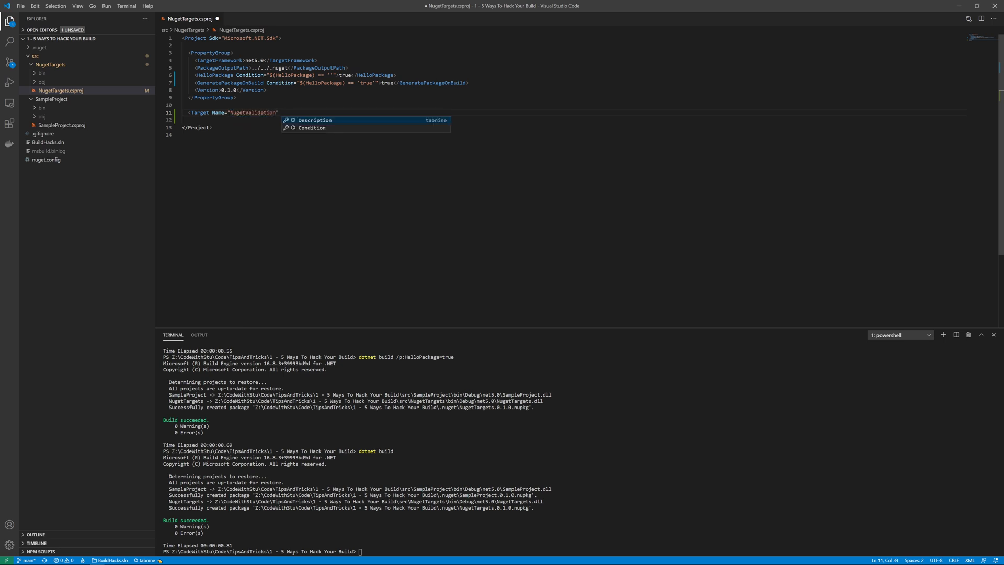
type("AfterTargets=\"Build\"")
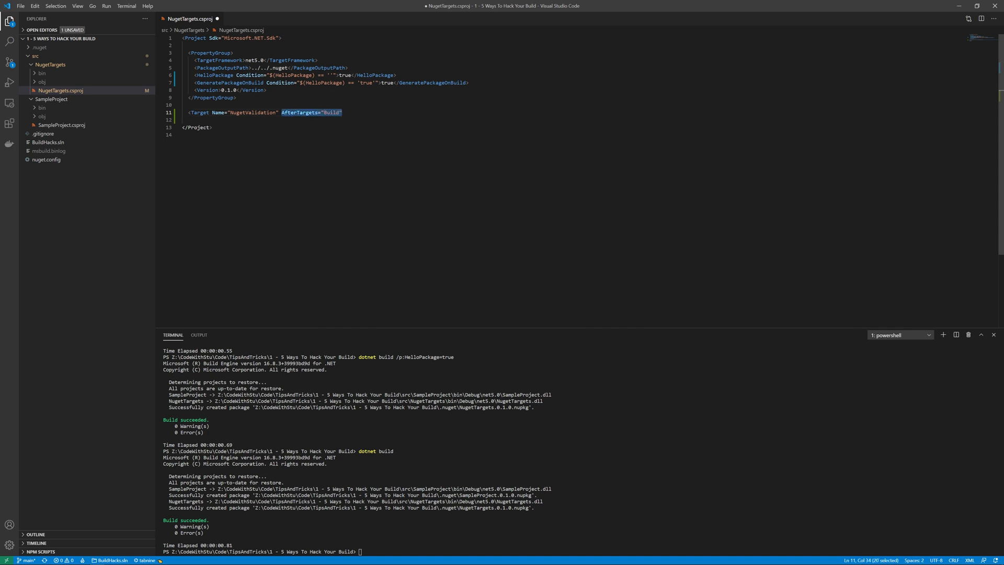
type("Before")
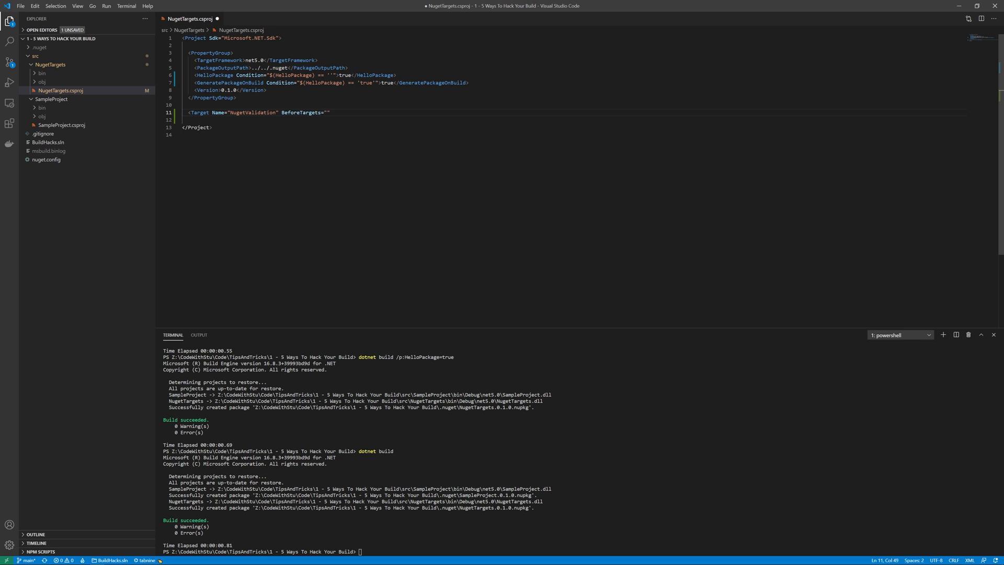
type("GenerateNu")
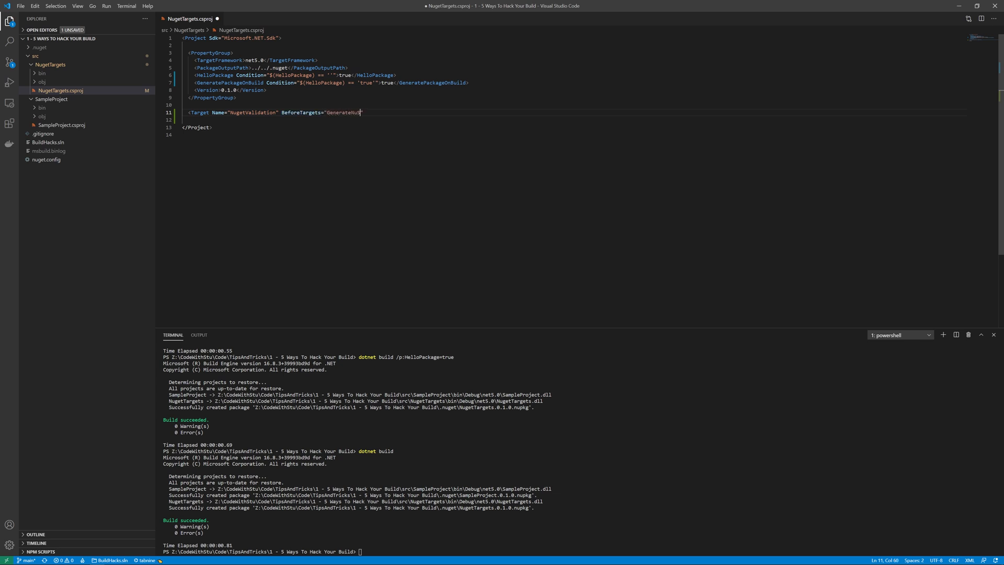
type("Spec")
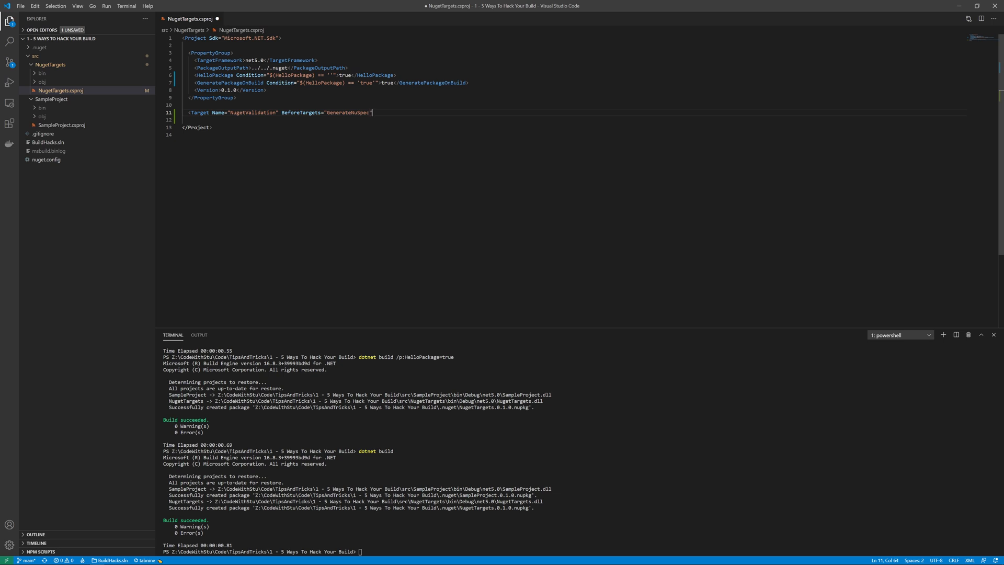
type(">")
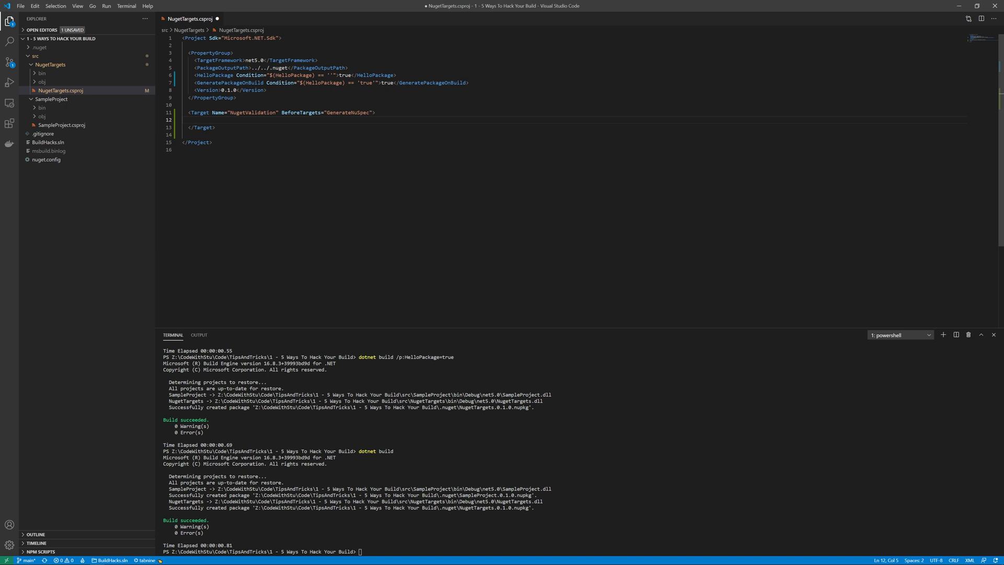
Step: Add a CWS001 Error element whose text asks for Description to be set
type("<E")
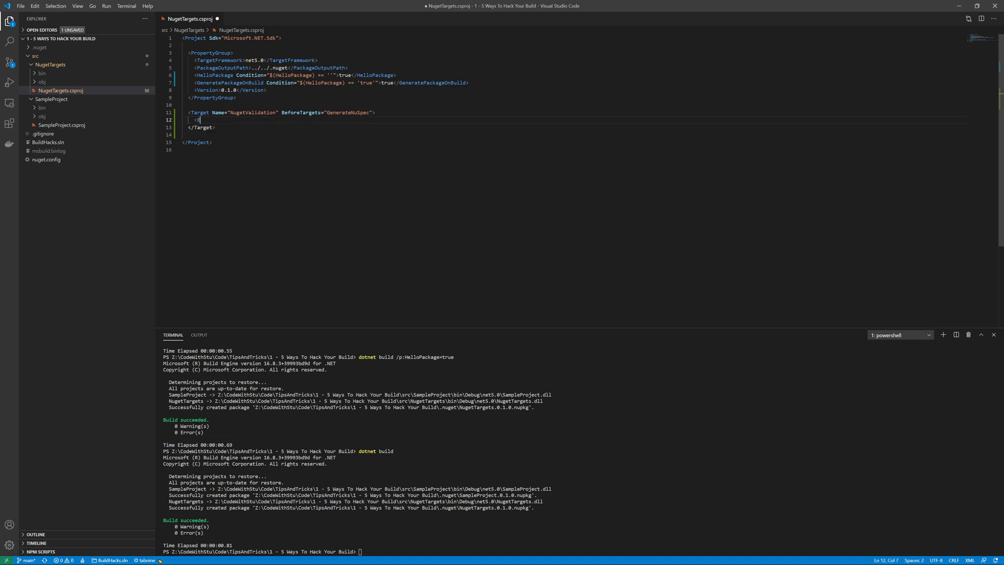
type("Error")
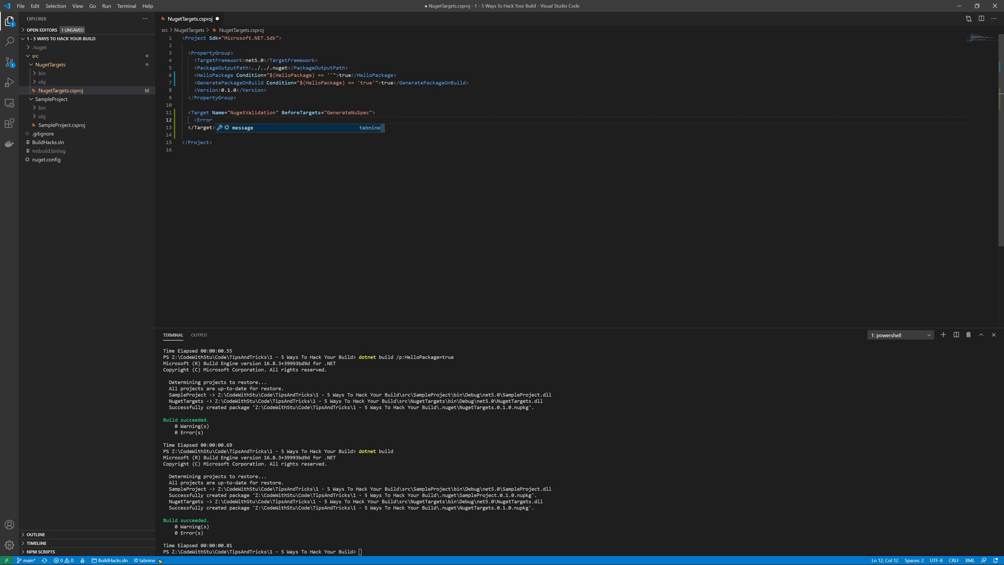
type("Co")
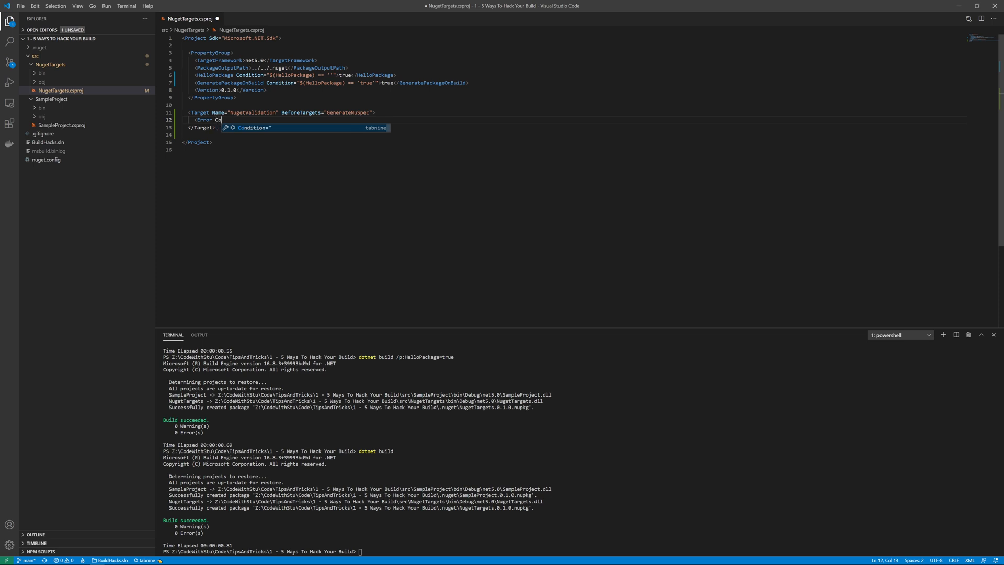
type("ode=\"CWS001\"")
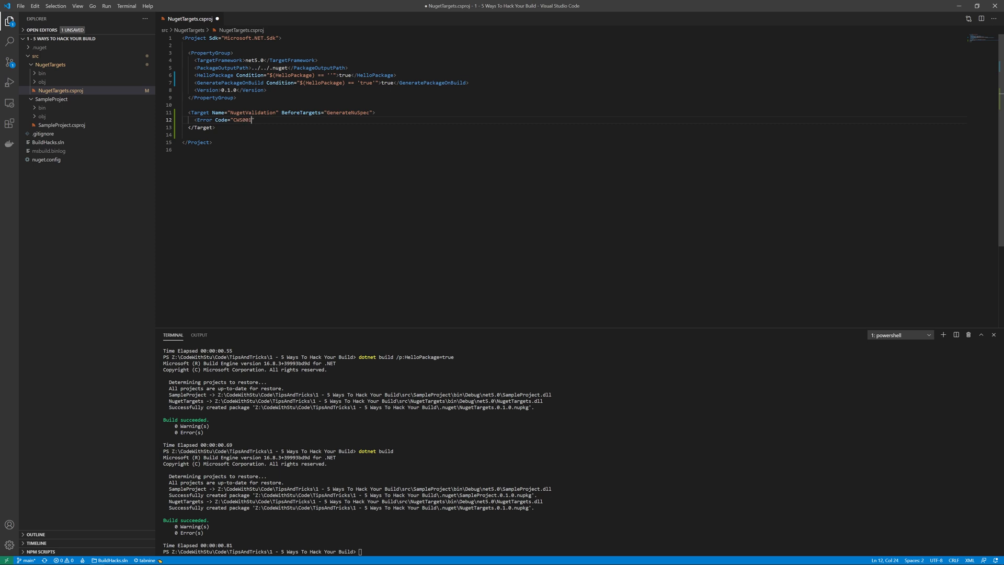
type("Text=")
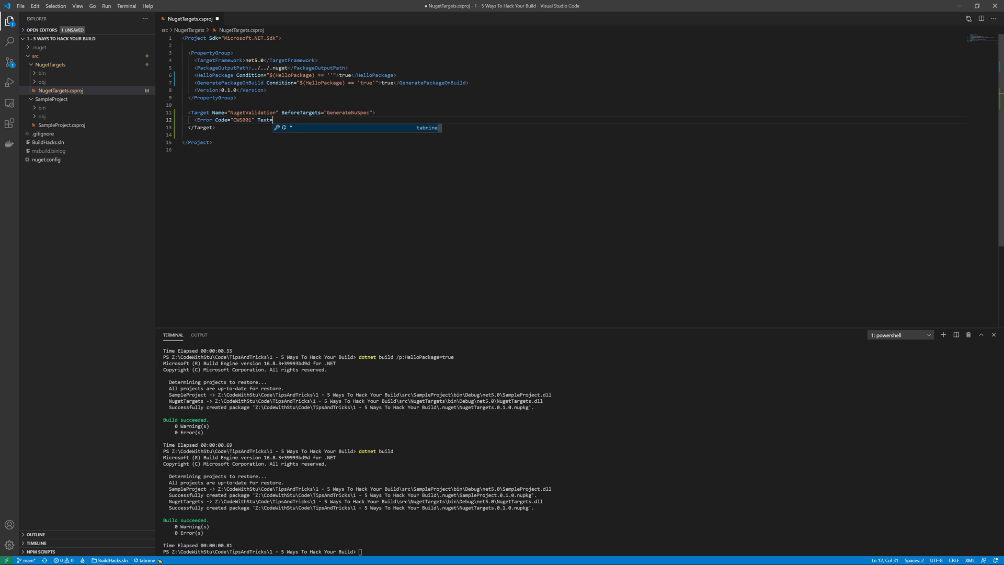
type("\"Description must be set \"")
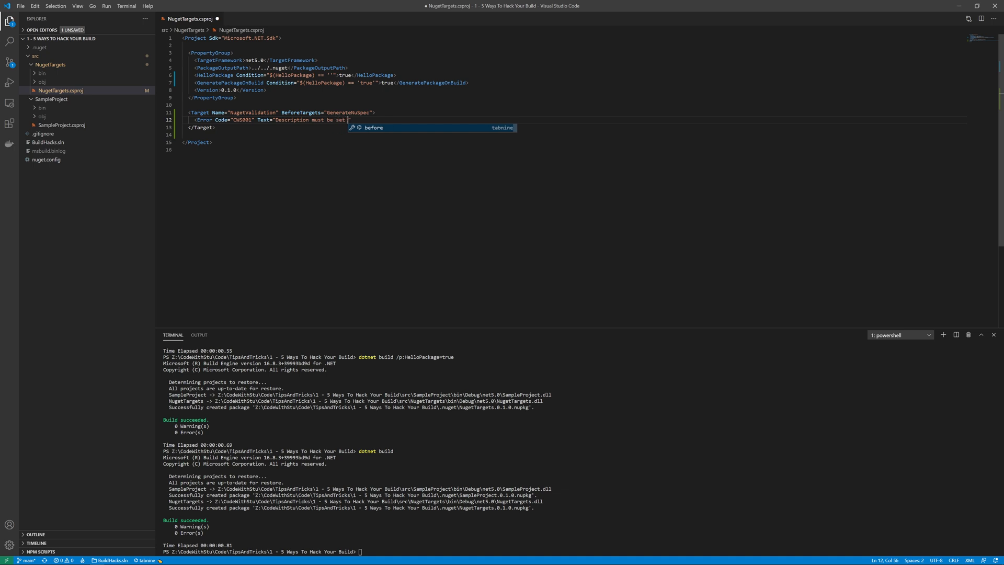
type("to something please")
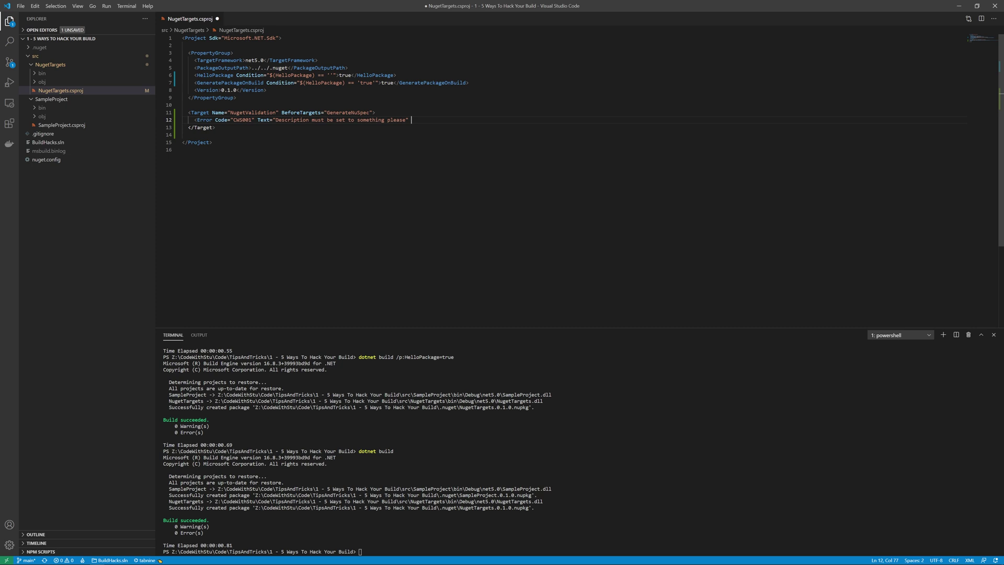
Step: Condition the error on an empty $(Description), close the element, and run the build
type("Condo")
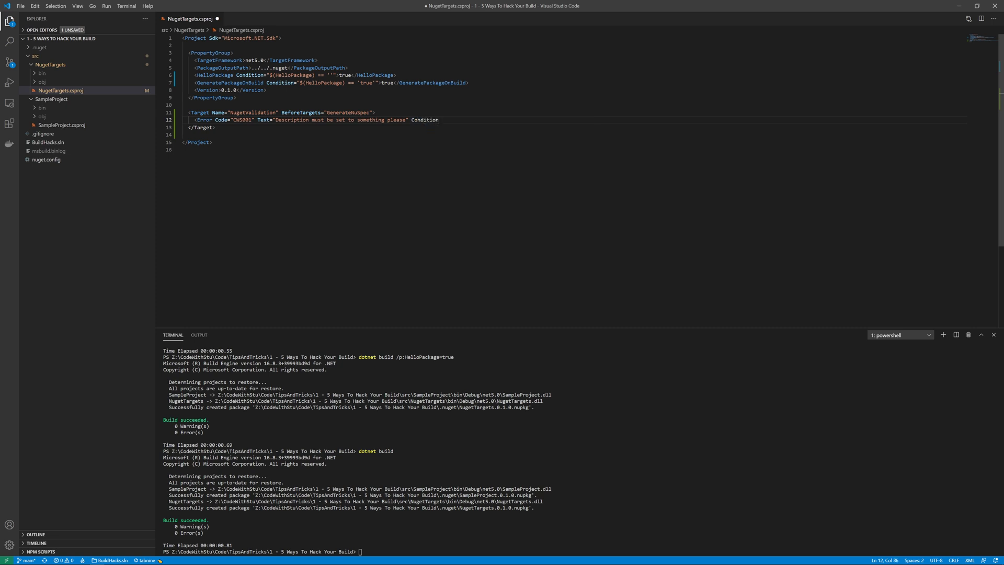
type("Condition=\"$(Description) == '")
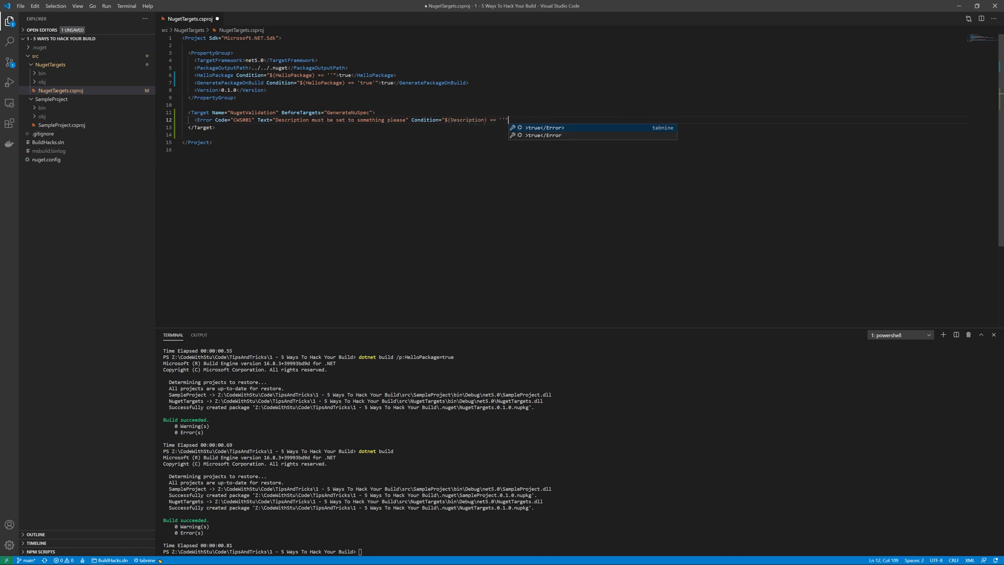
type("/>")
left_click(581, 551)
type("dotnet build")
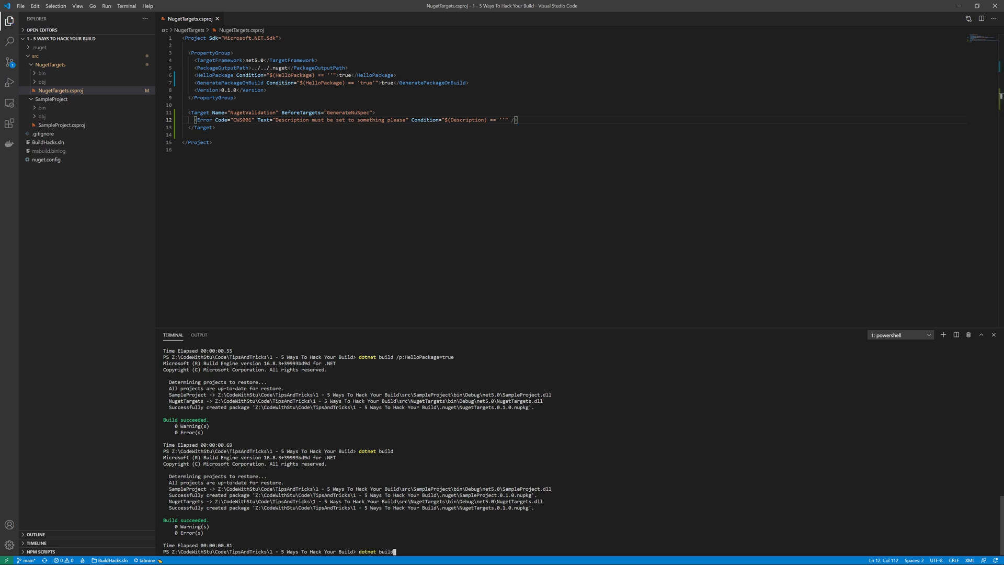
key("Return")
type("<Description>Something AWESOME</Description>")
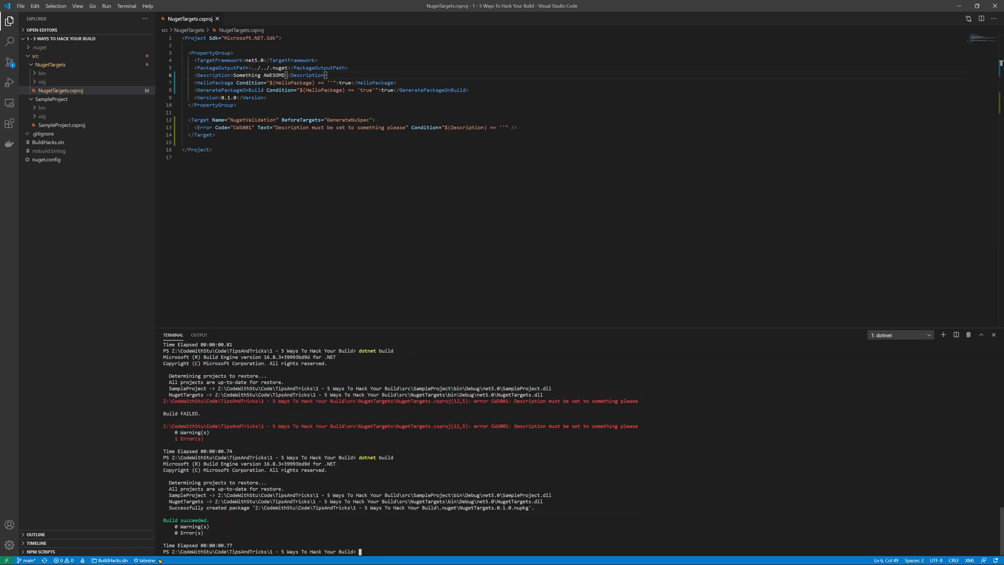
Step: Put the cursor after the NugetValidation target's BeforeTargets value
left_click(898, 334)
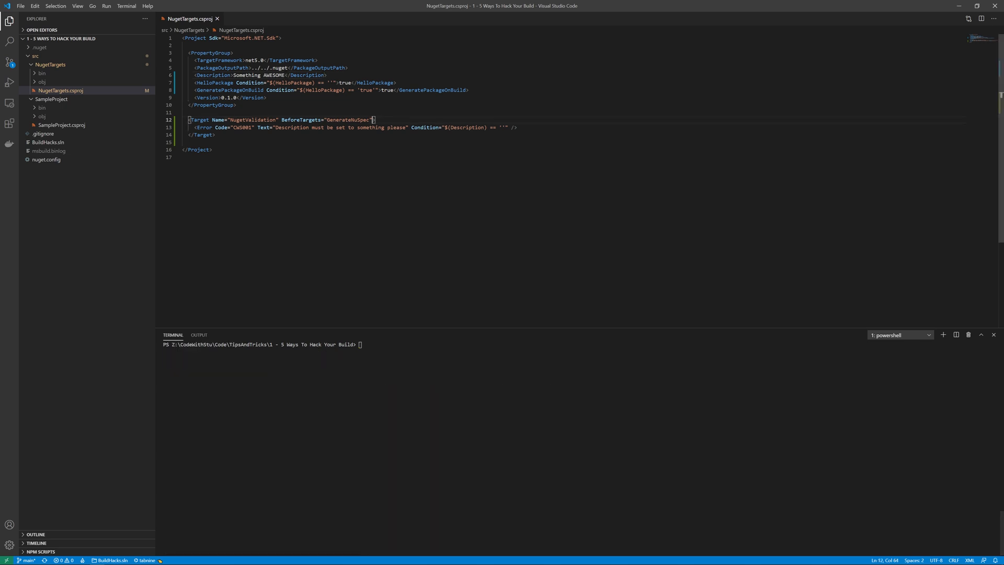
Step: Add DependsOnTargets="Build" to the NugetValidation target
type("DependsOnTargets=\"")
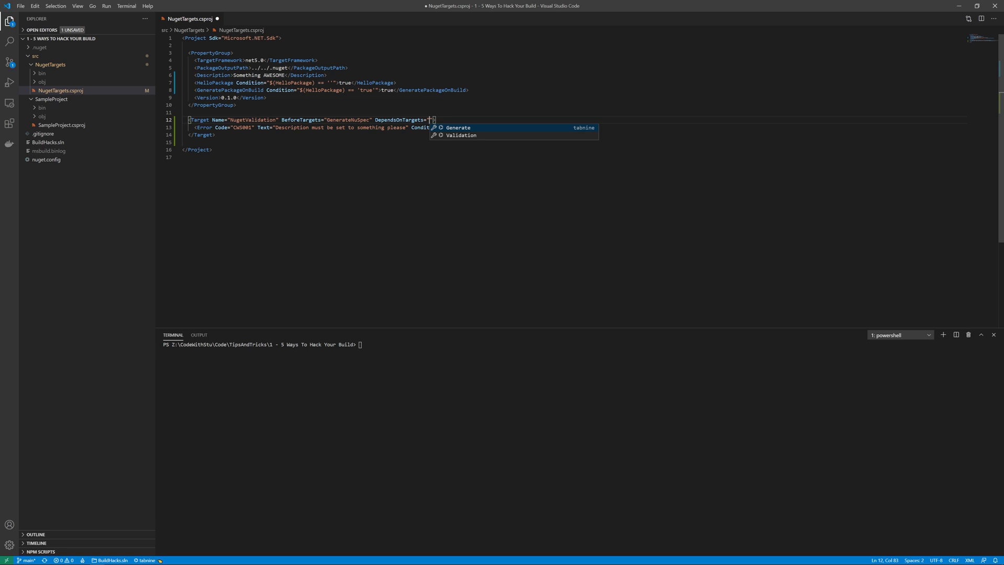
type("Build")
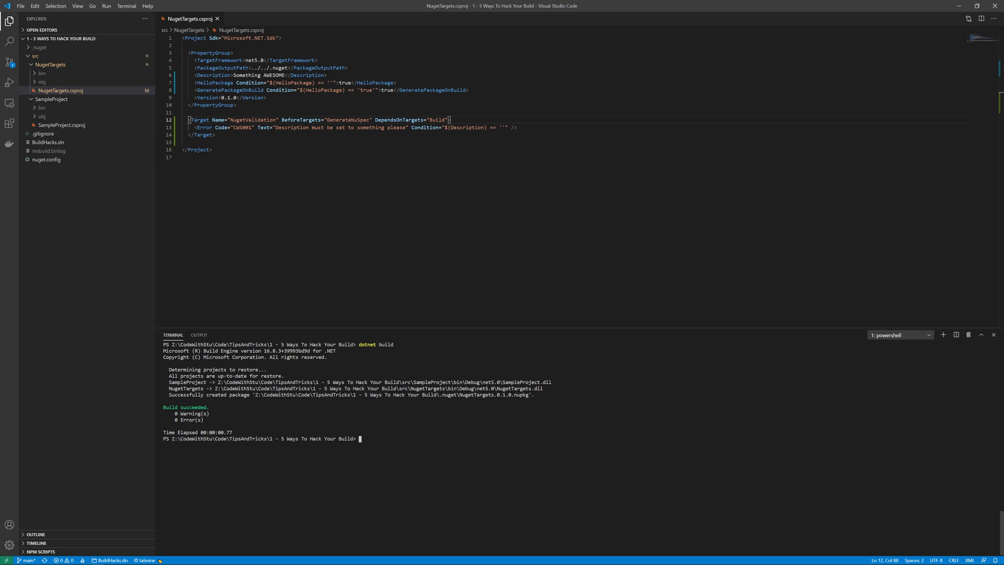
mouse_move(92, 79)
type("Directory.Build.props")
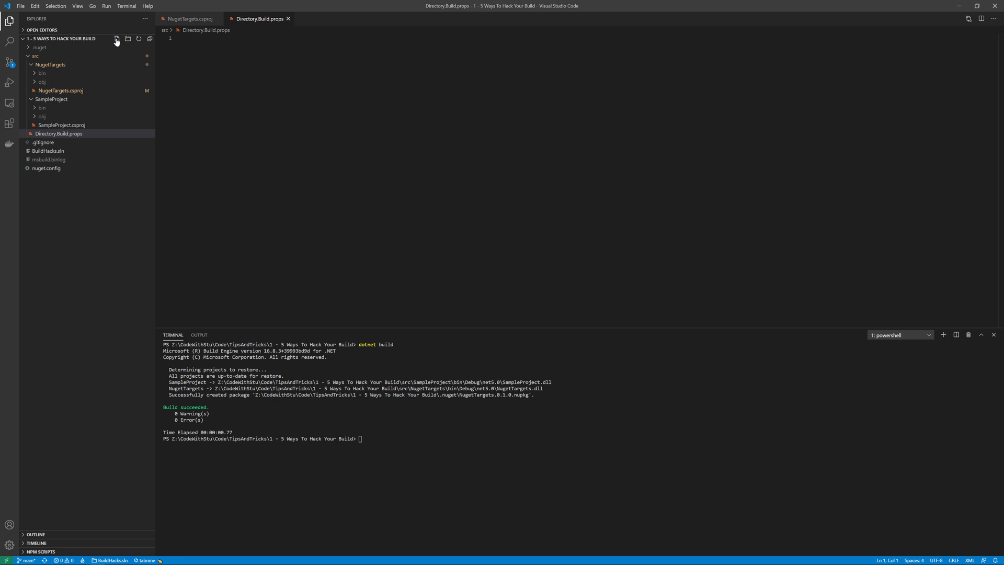
Step: Open the new Directory.Build.props file and start typing its Project element
left_click(60, 90)
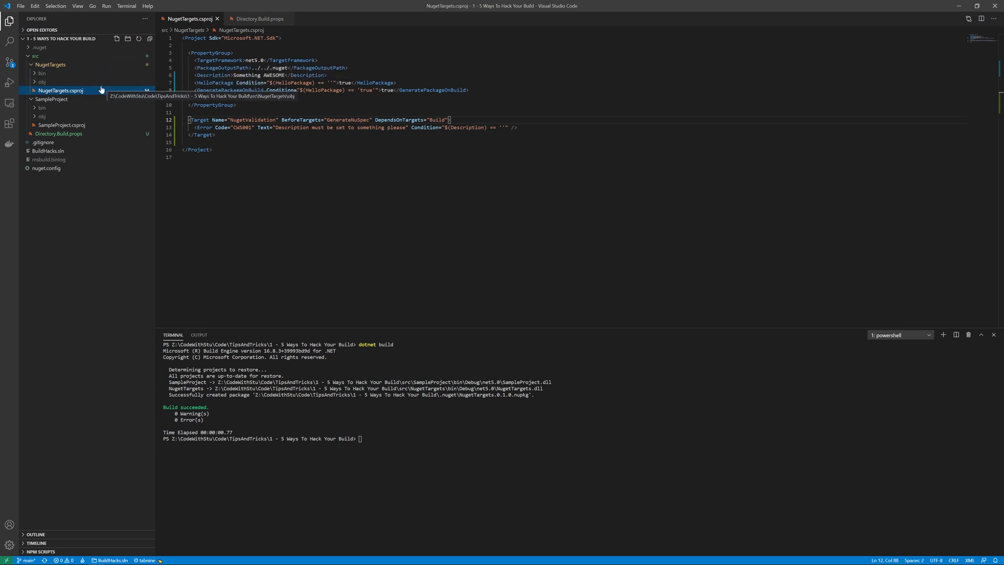
mouse_move(99, 64)
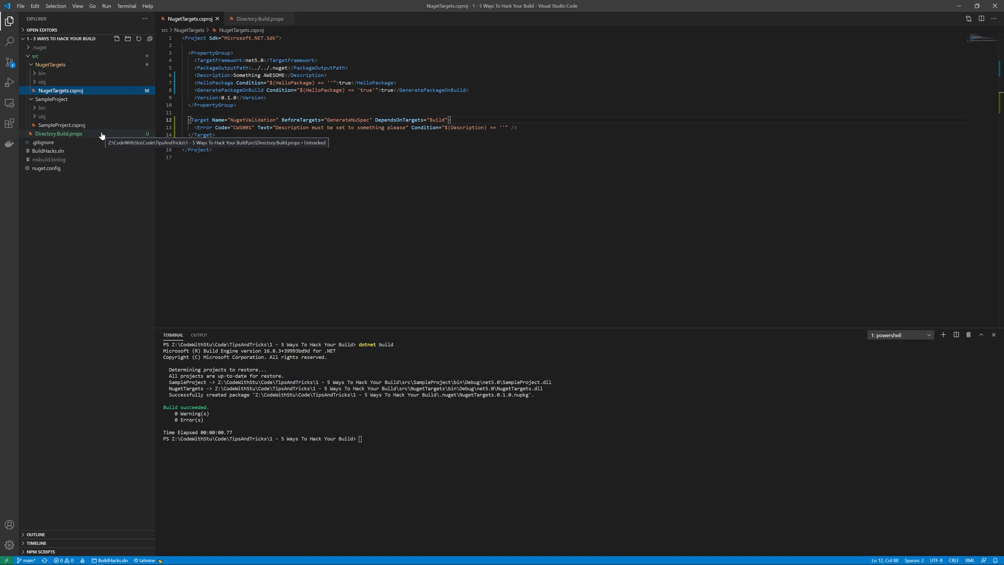
left_click(59, 134)
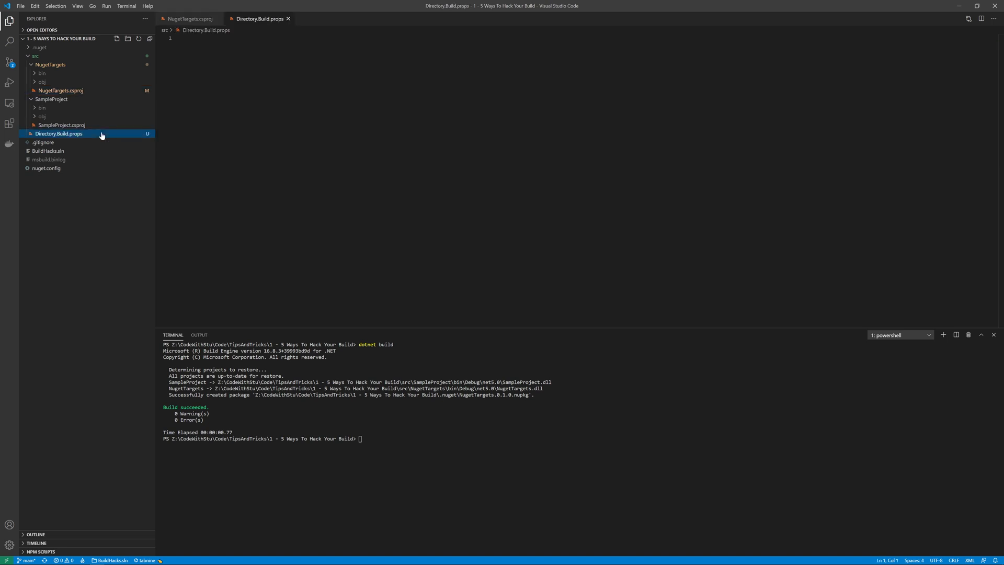
type("</")
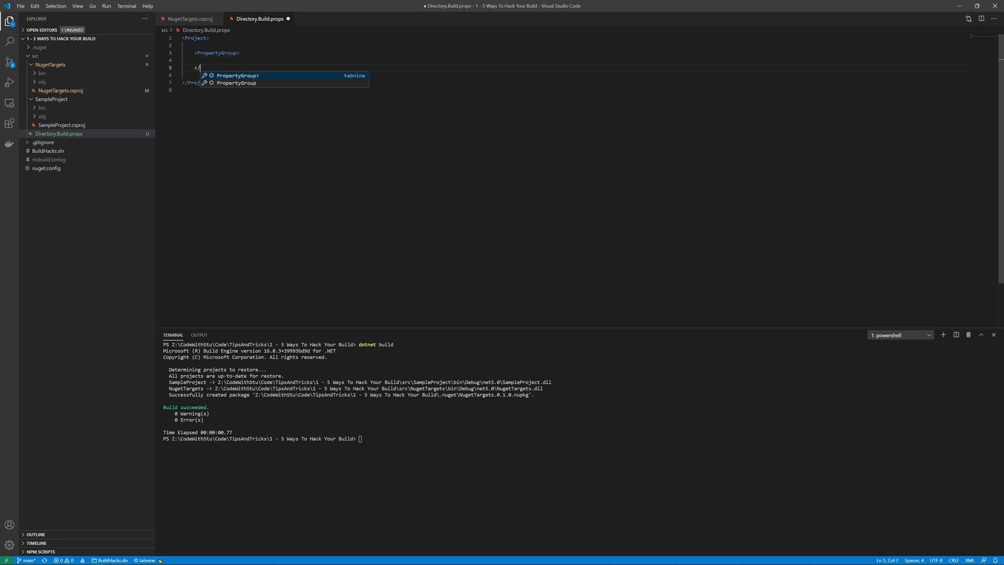
Step: Delete the PackageOutputPath line from NugetTargets.csproj and bring up SampleProject.csproj
left_click(188, 19)
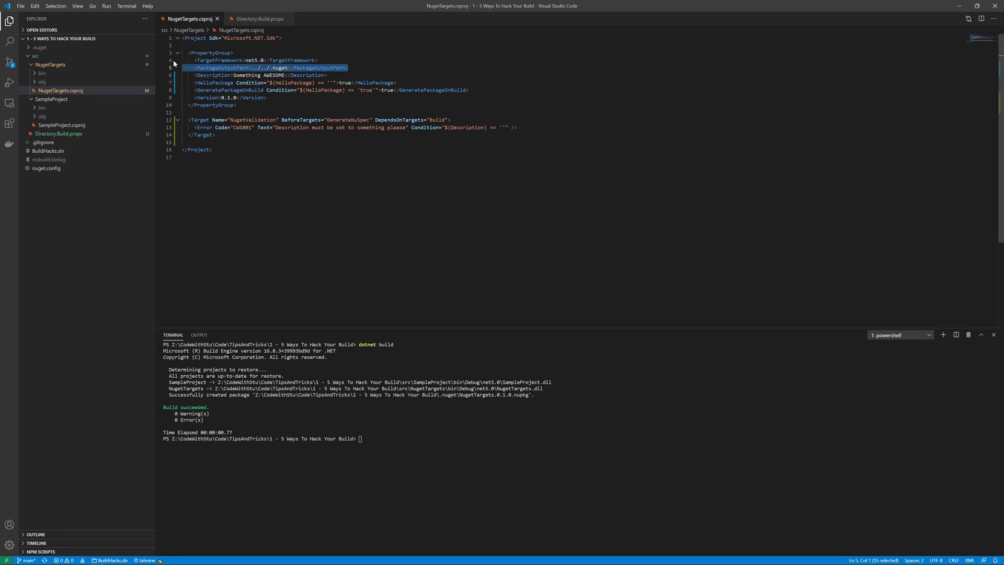
key("Delete")
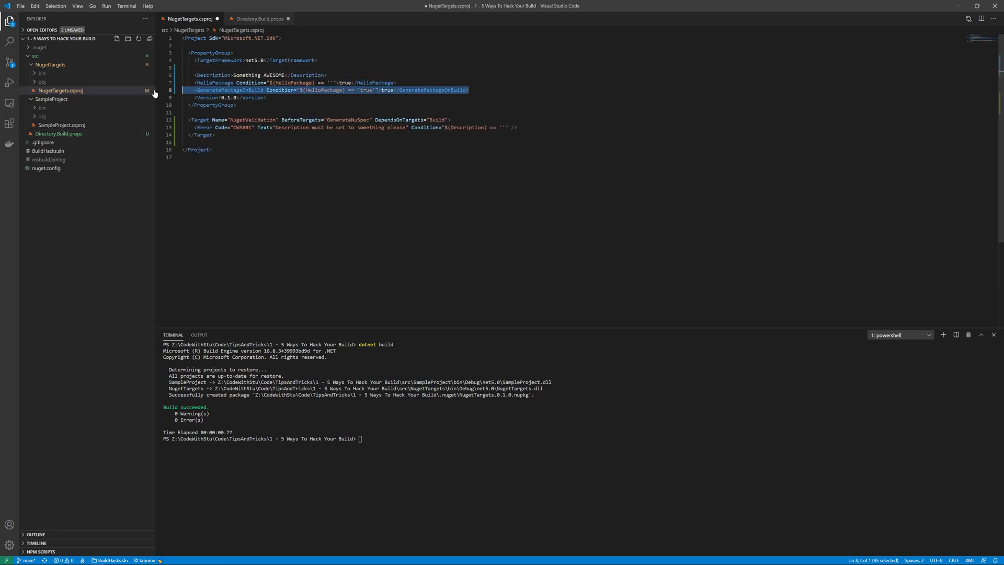
left_click(259, 19)
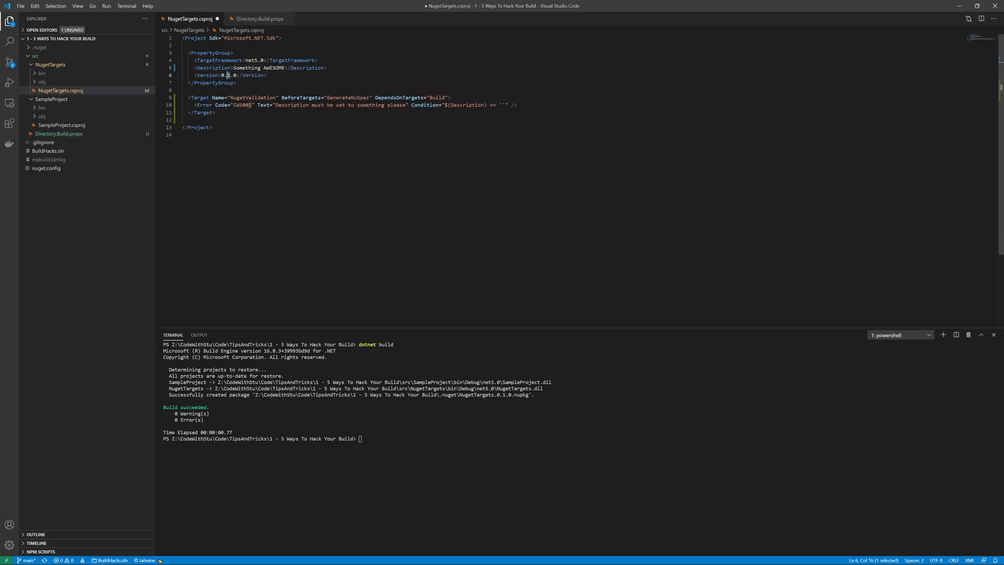
left_click(61, 124)
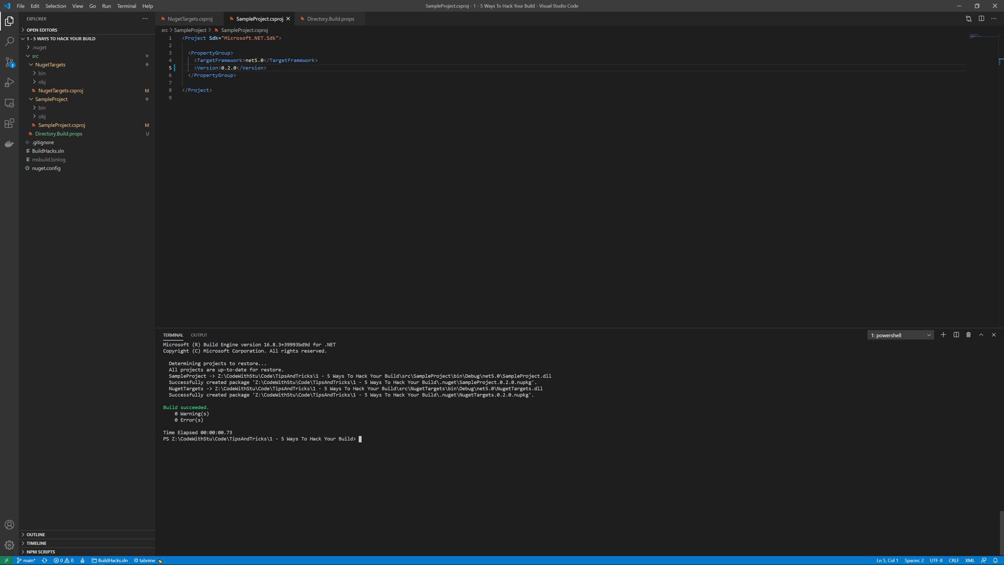
Step: Expand .nuget to view the 0.2.0 packages and add a folder inside NugetTargets
left_click(40, 46)
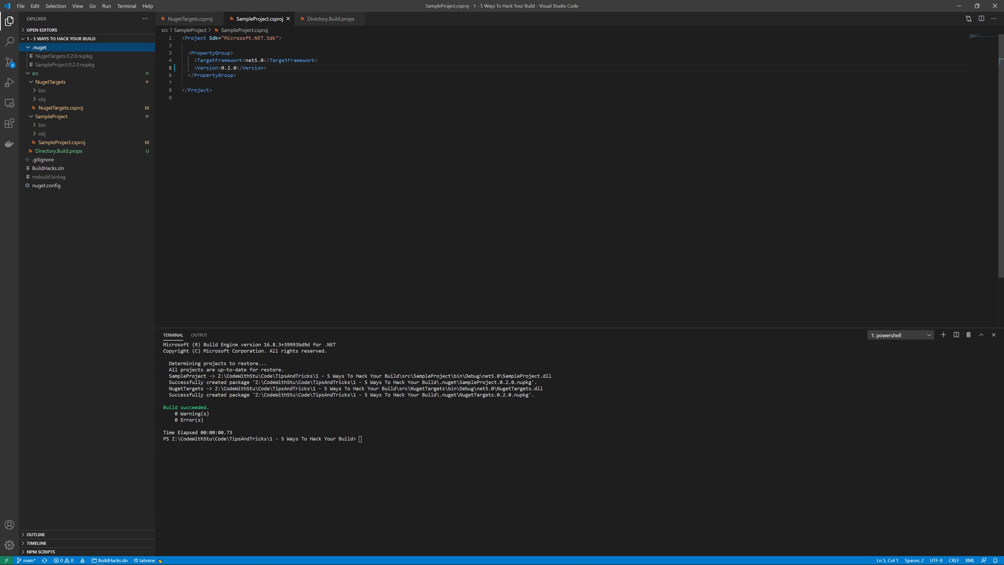
left_click(50, 82)
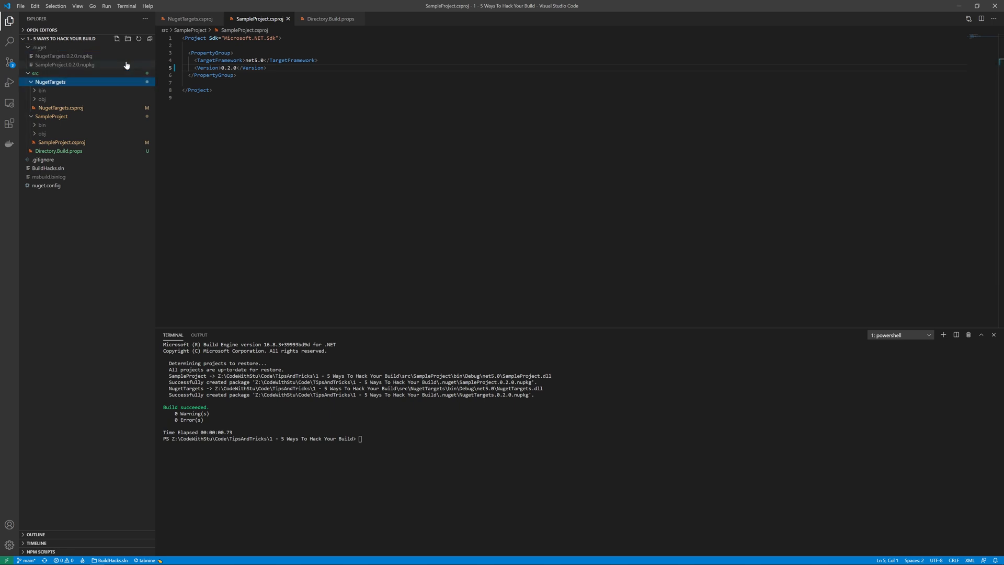
left_click(126, 38)
type("build")
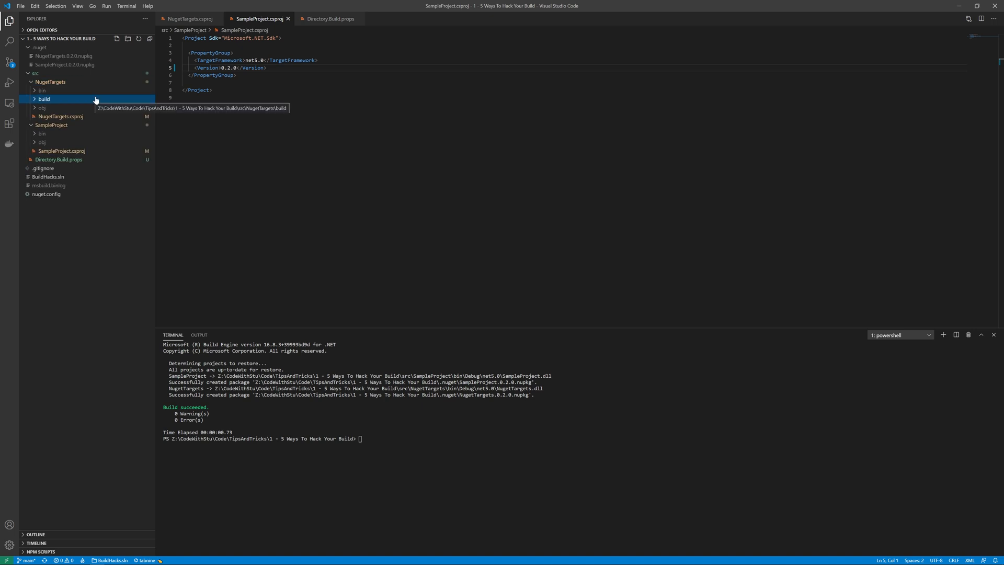
Step: Add a new file named NugetTargets.targets inside the build folder
right_click(43, 100)
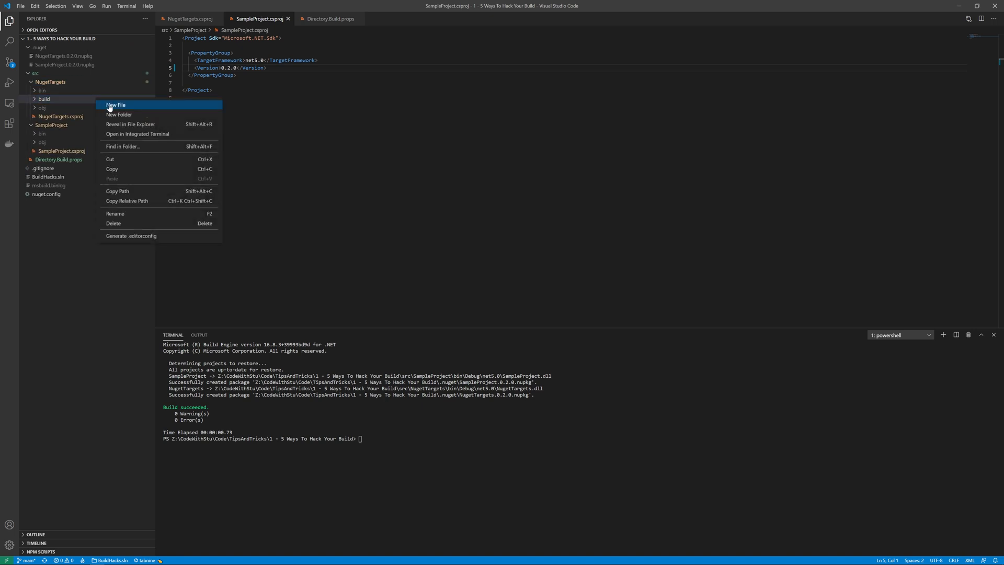
left_click(116, 105)
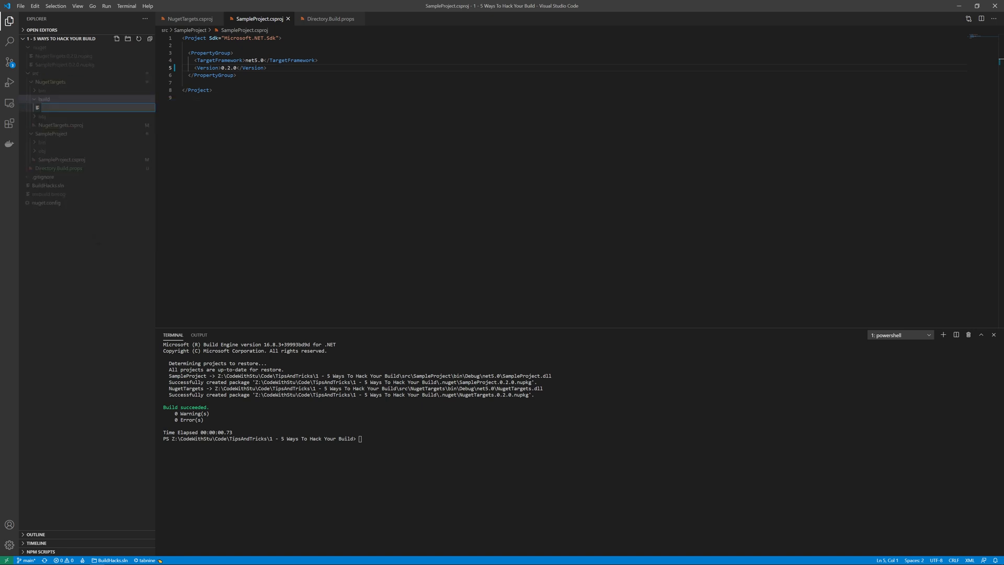
type("NugetTrag")
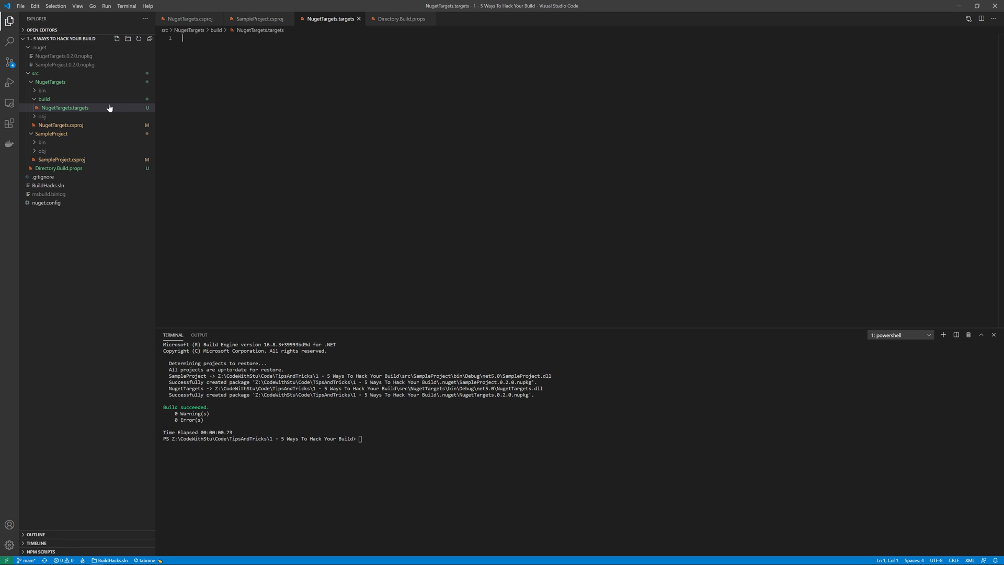
Step: Write a Project with a NugetValidation target raising CWS001 when Description is empty
type("</Project")
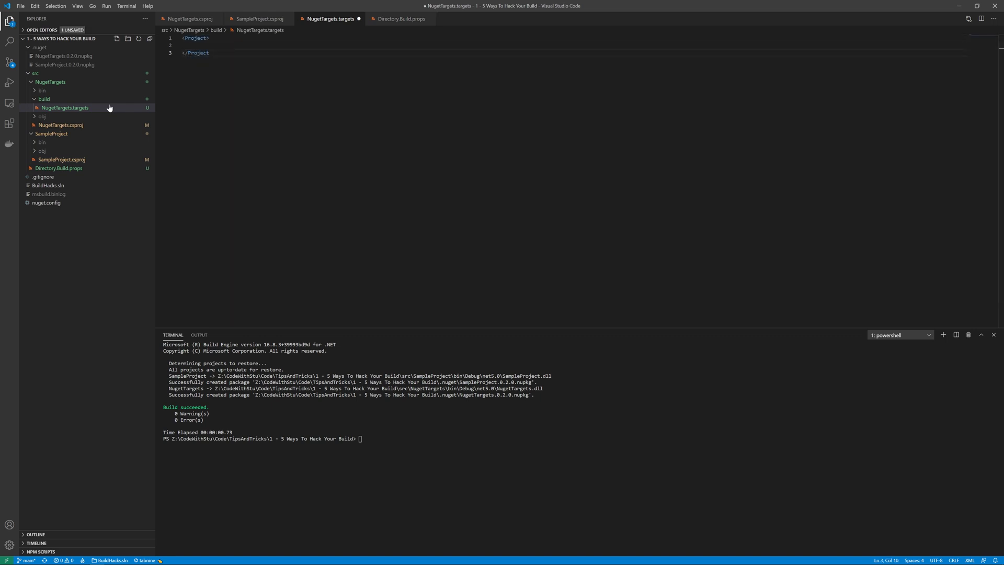
type("<Target Name=\"NugetValidation\" BeforeTargets=\"GenerateNuSpec\">")
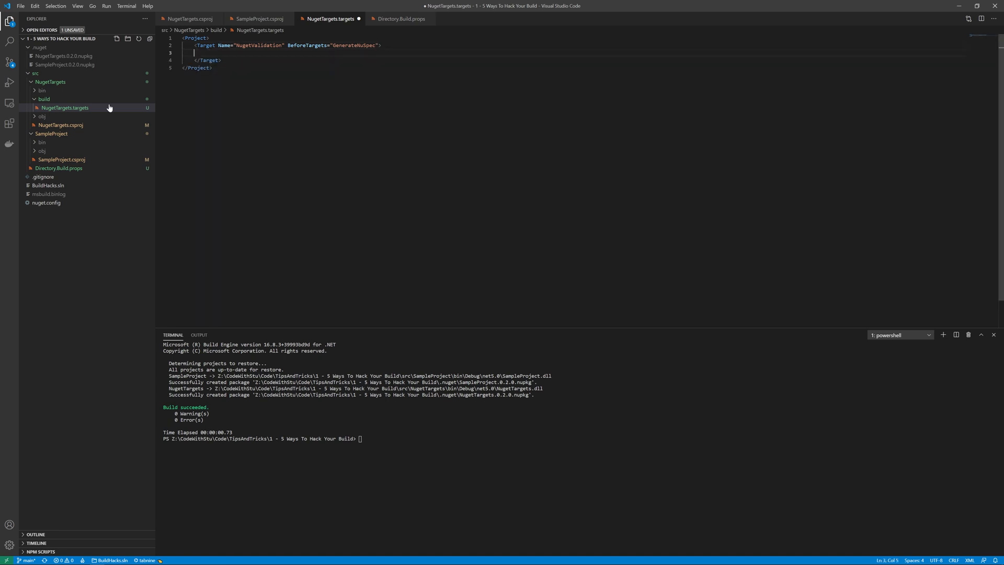
type("<Error Code=CWS001")
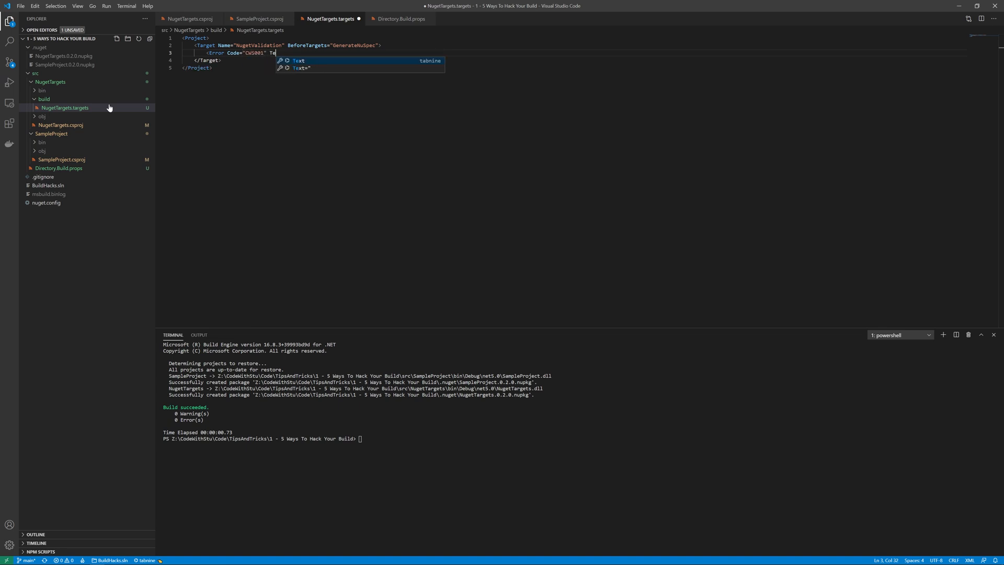
type("Text=\"Description must be set to something please\"")
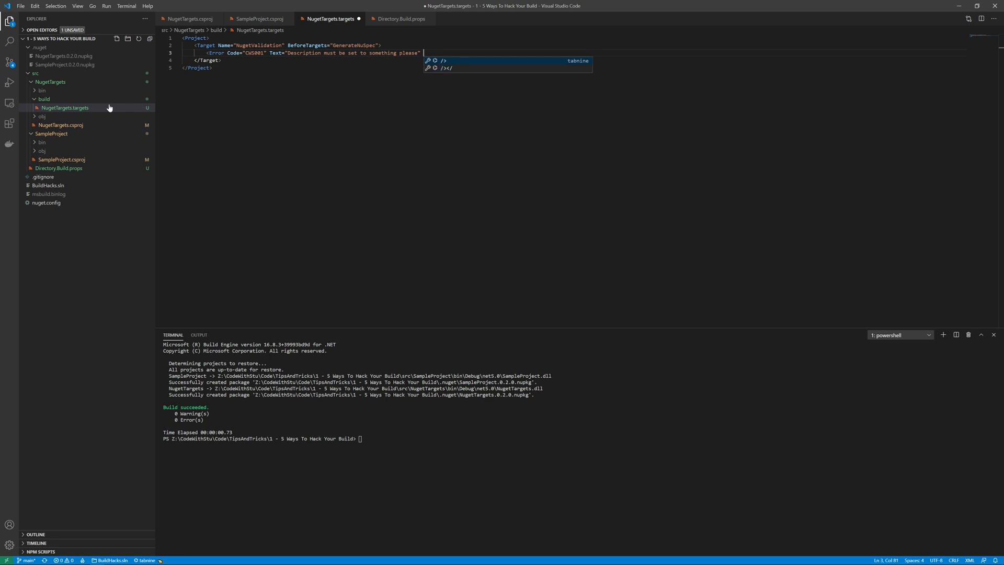
type("Condition=\"$(")
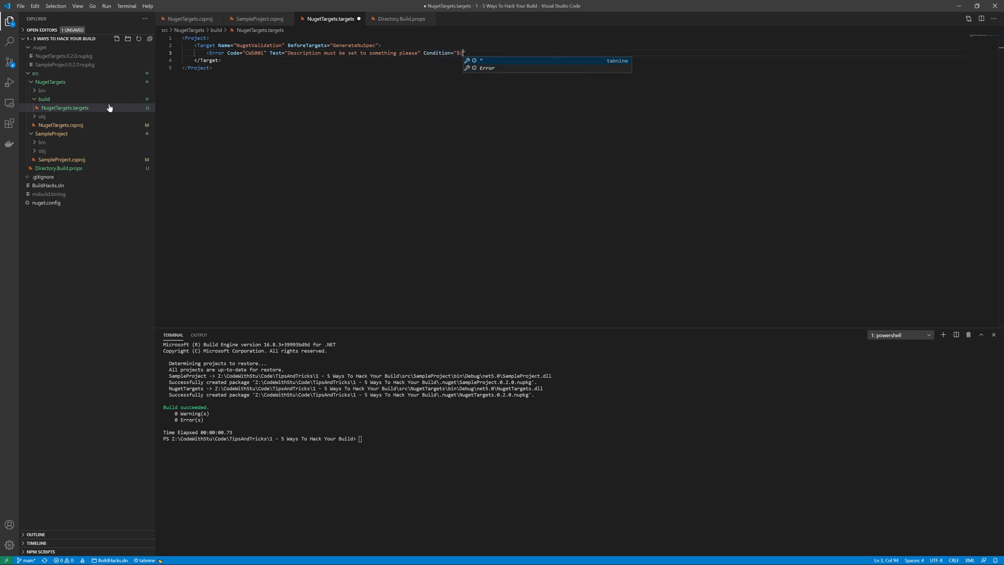
type("(Description) == ''\" />")
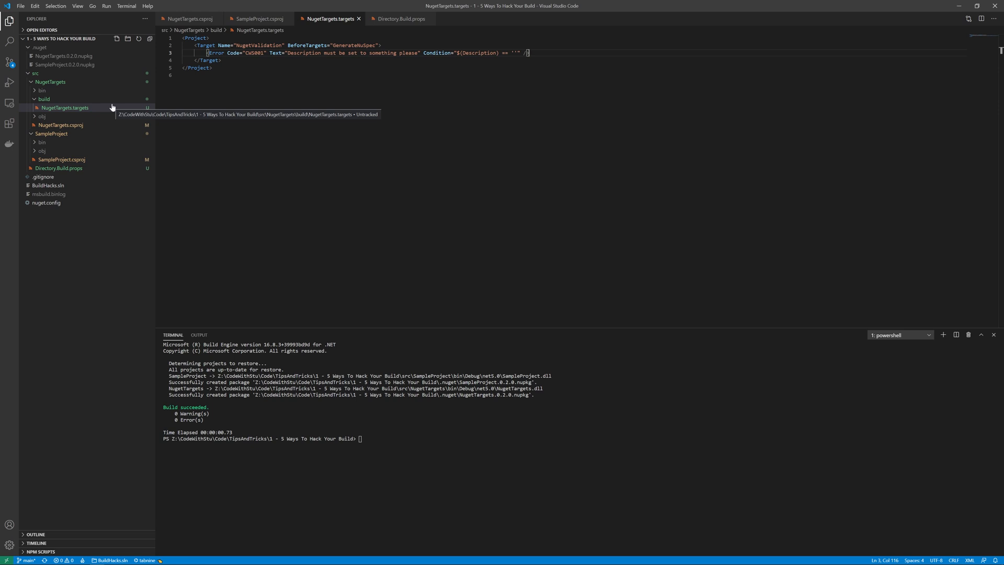
mouse_move(83, 132)
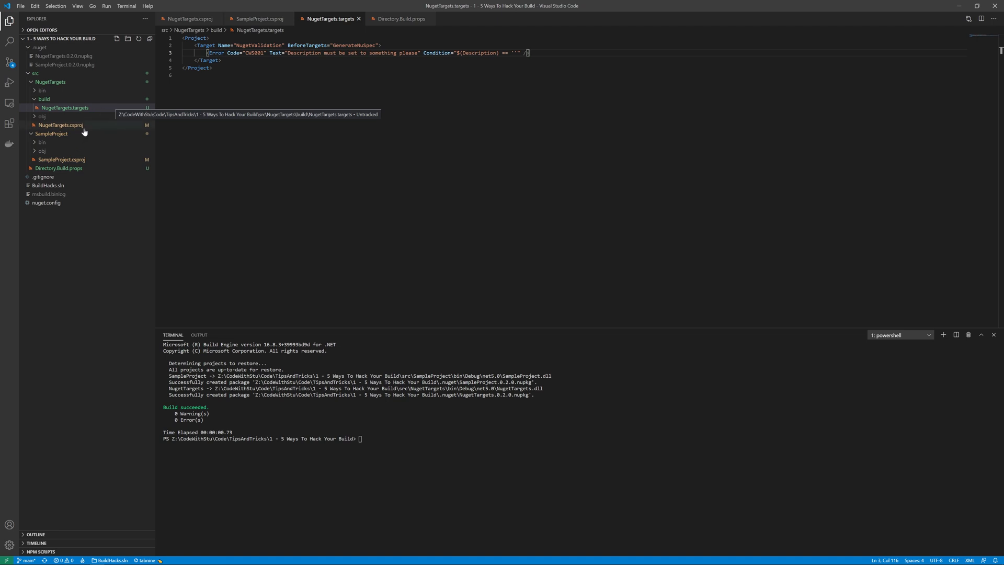
Step: Replace the csproj's validation target with None build/* pack items for build/ and buildMultiTargeting/
left_click(60, 125)
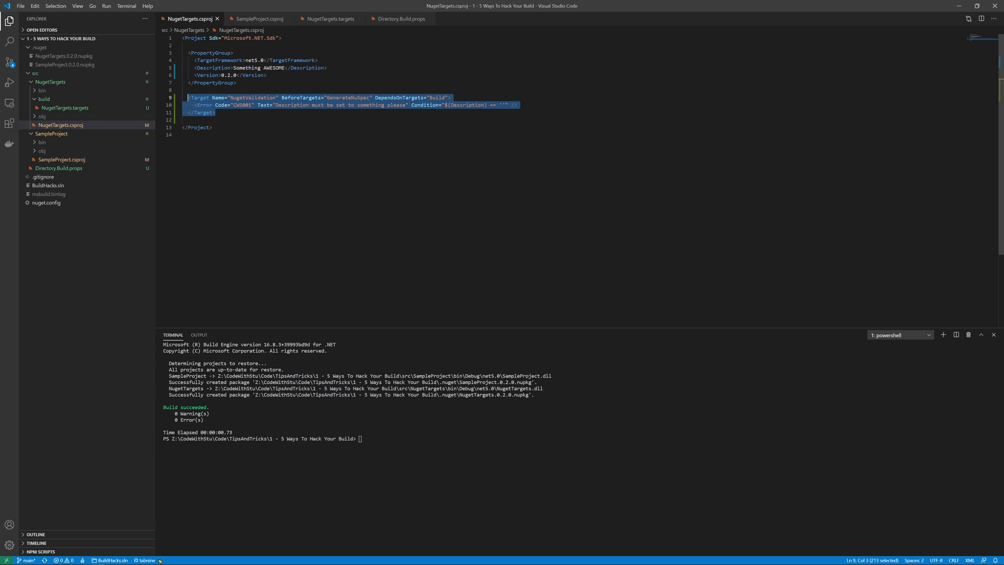
key("Delete")
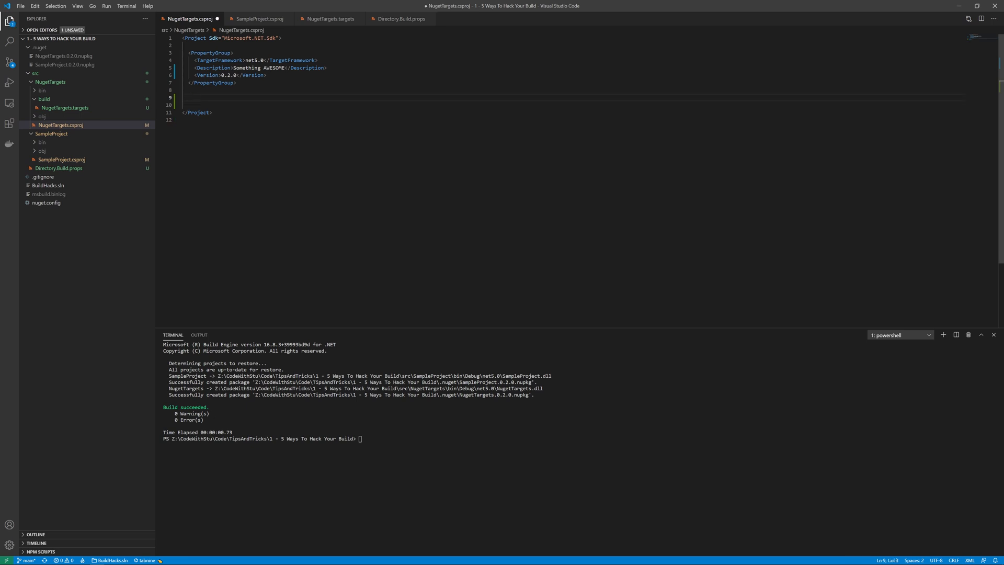
type("<None Include=")
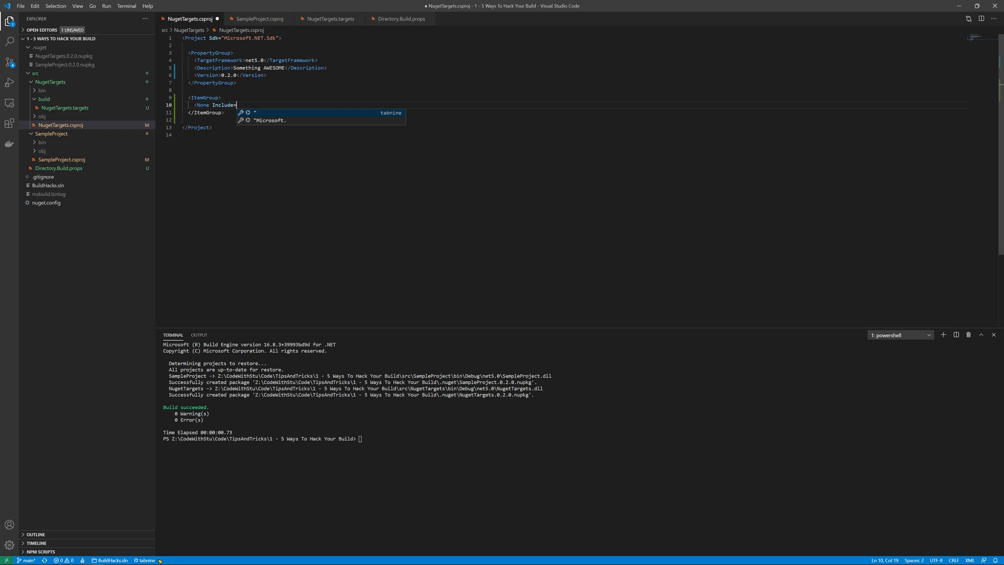
type("\"build/*\" Pack=\"true\" Package")
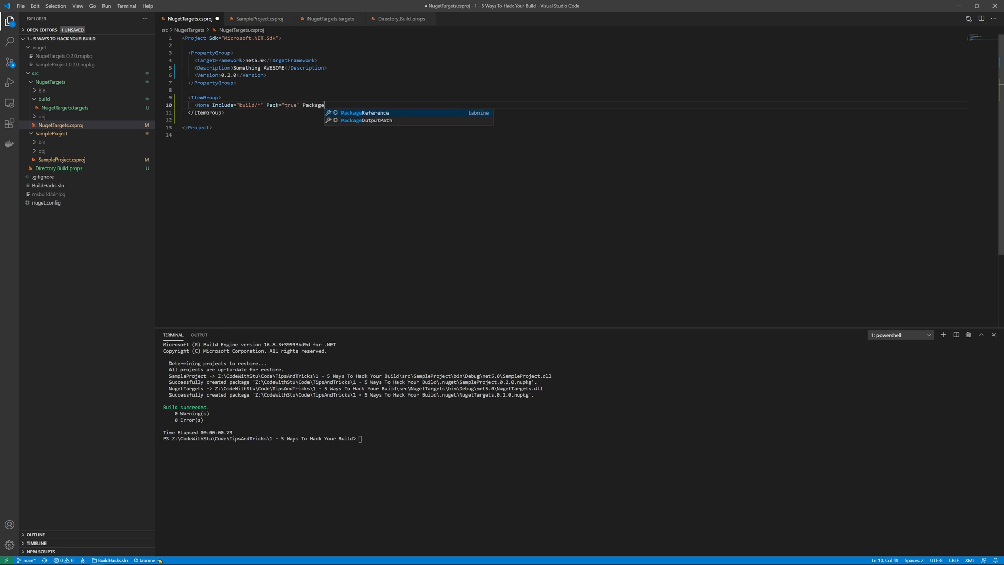
type("Path=\"build\"")
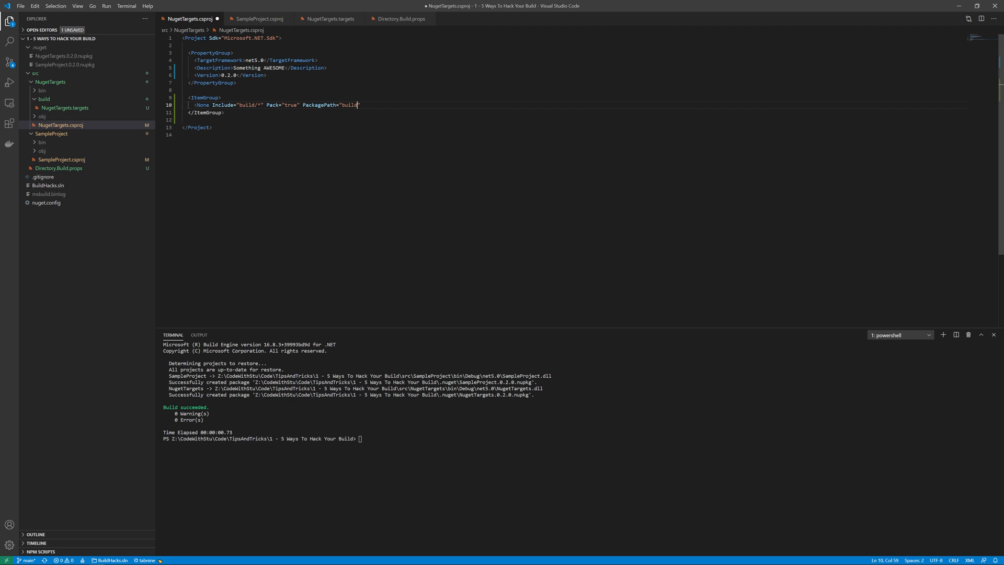
type("/>")
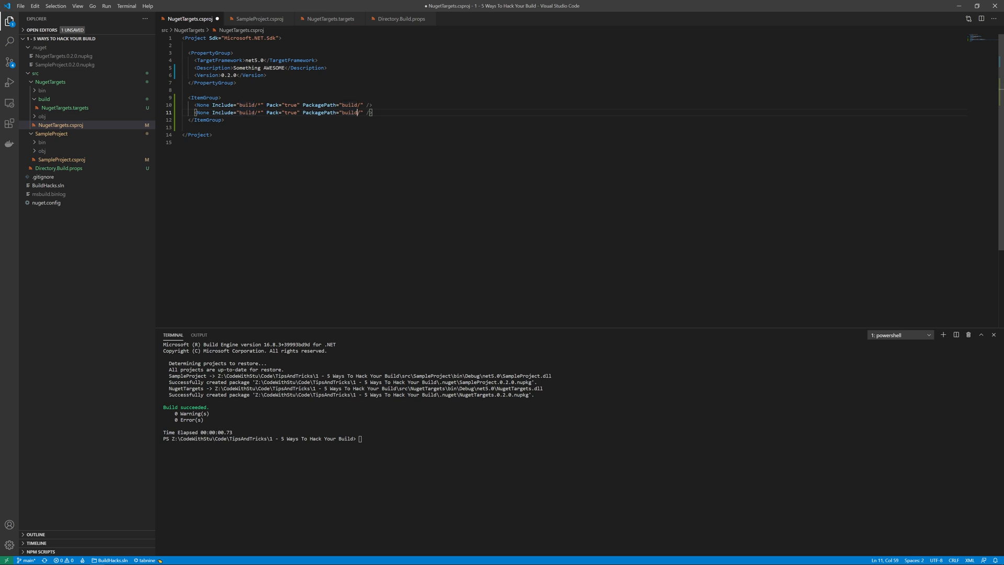
type("MultiTarget")
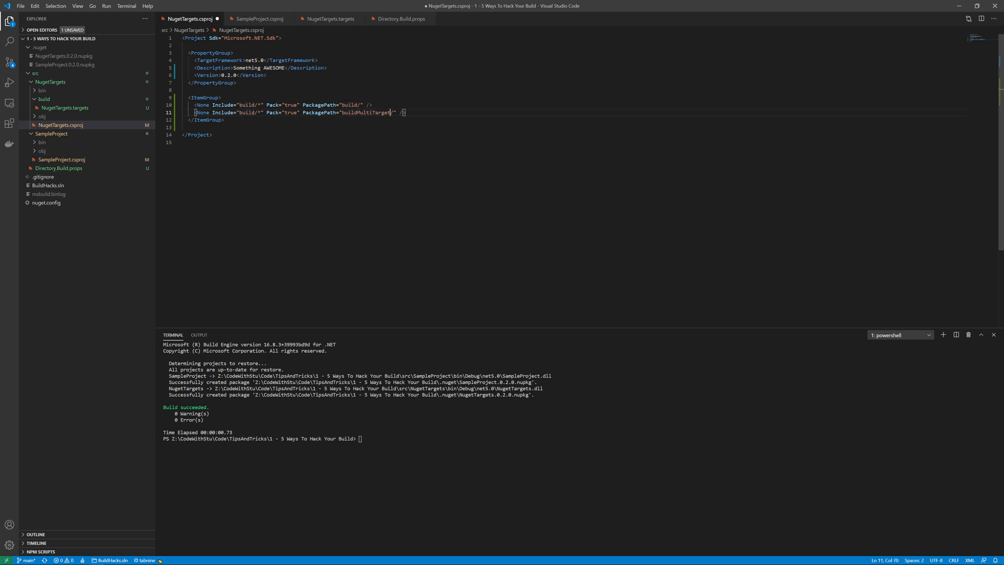
type("ing")
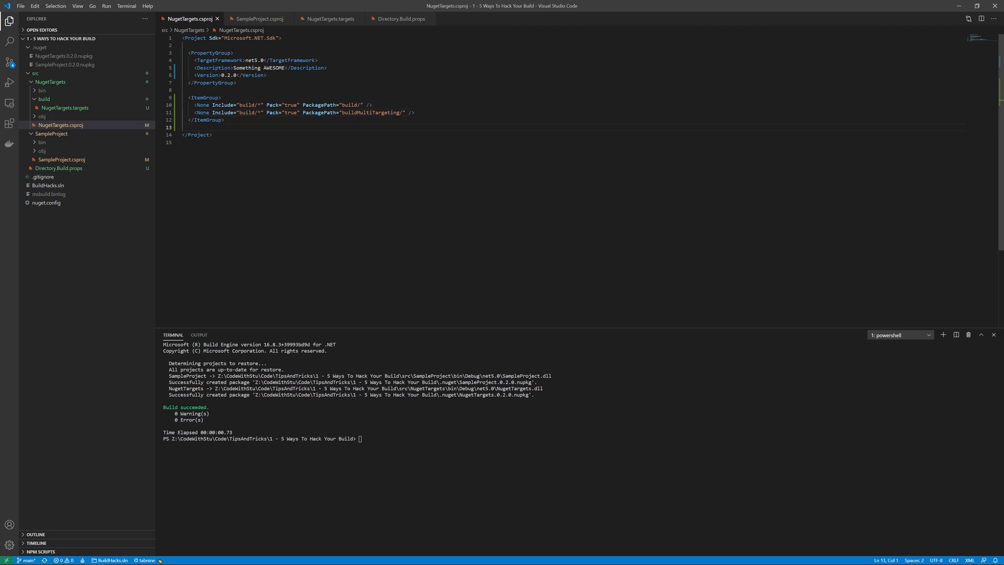
Step: Set NugetTargets to version 0.3.0 with DevelopmentDependency true, and rebuild its package
left_click(239, 74)
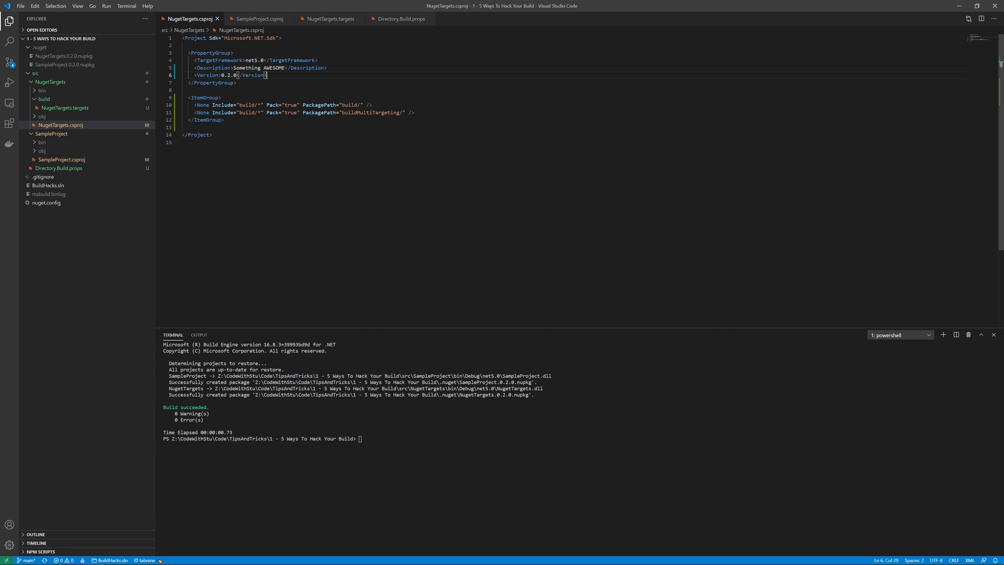
type("DevelopmentDependency>true</DevelopmentDependency>")
type("3")
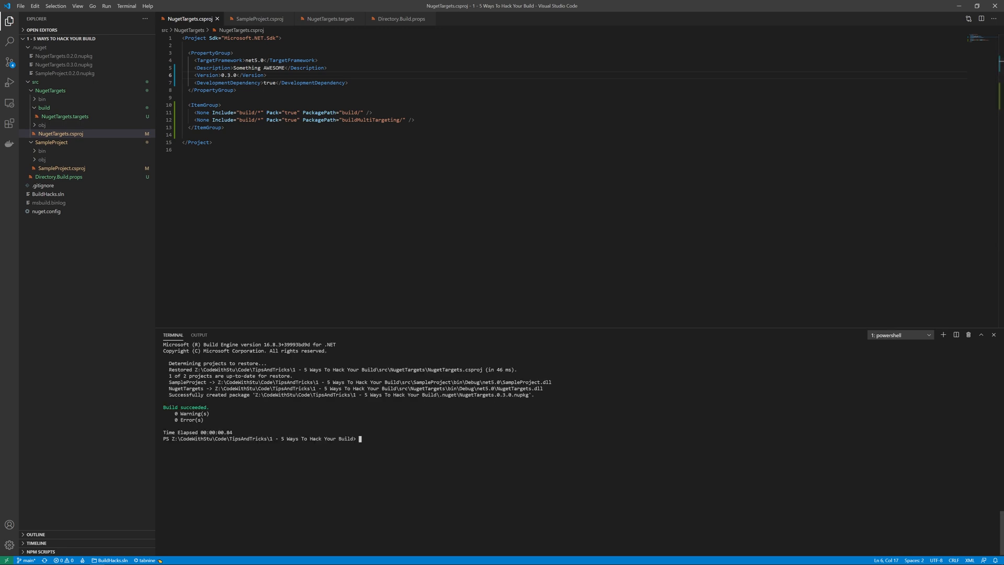
left_click(21, 560)
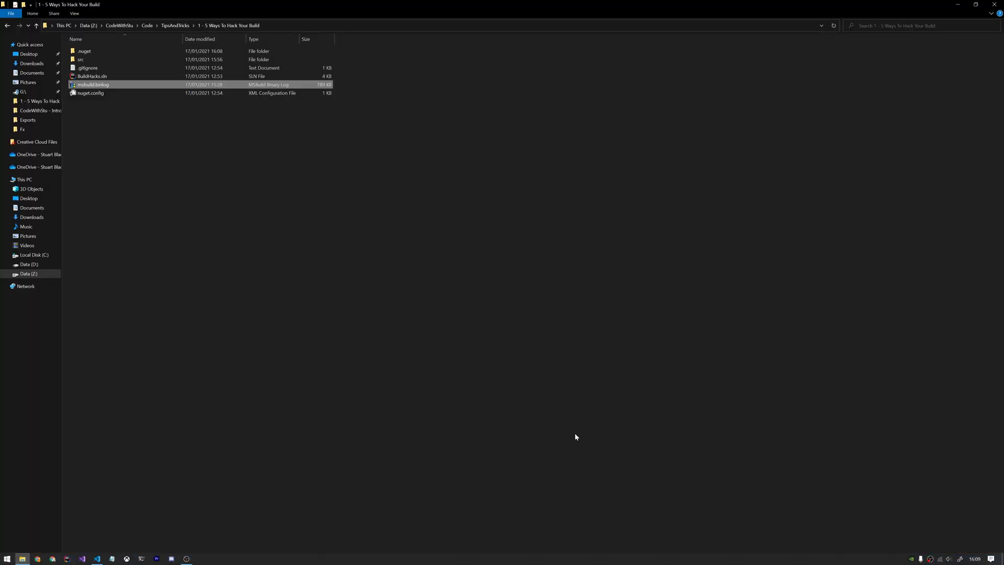
Step: Open NugetTargets.0.3.0.nupkg from the .nuget folder in NuGet Package Explorer
double_click(84, 51)
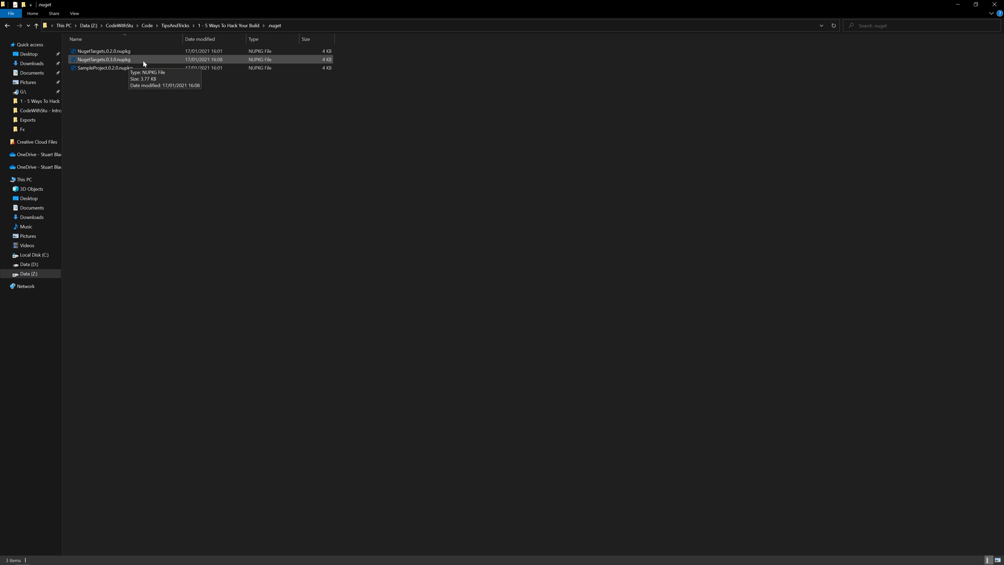
double_click(102, 59)
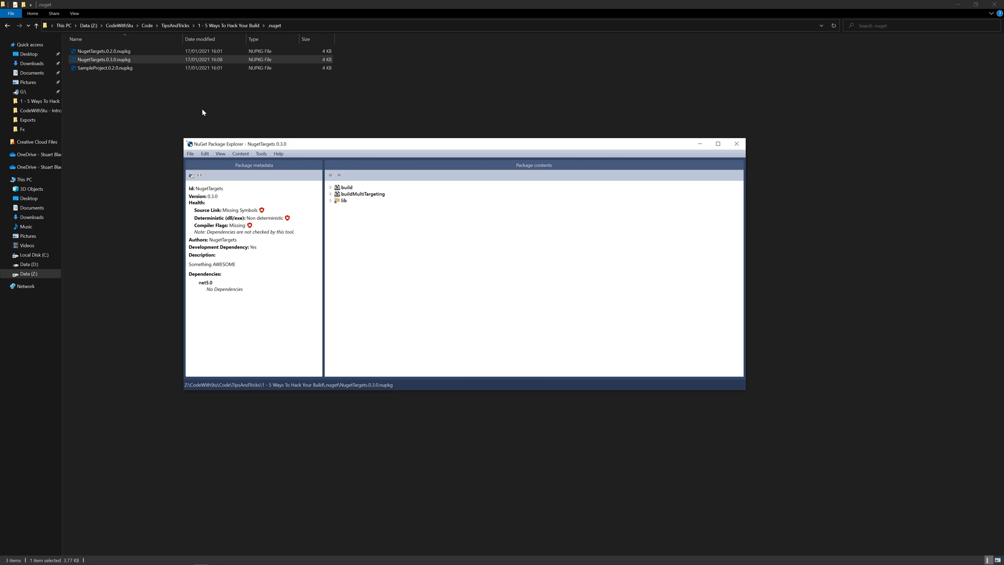
mouse_move(382, 178)
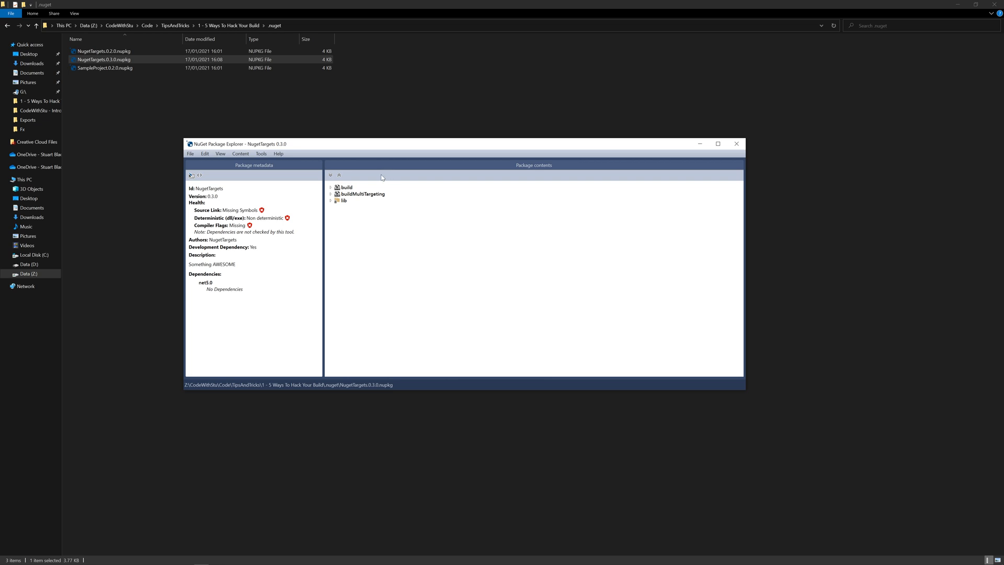
Step: Expand buildMultiTargeting and build, then preview buildMultiTargeting/NugetTargets.targets
left_click(331, 194)
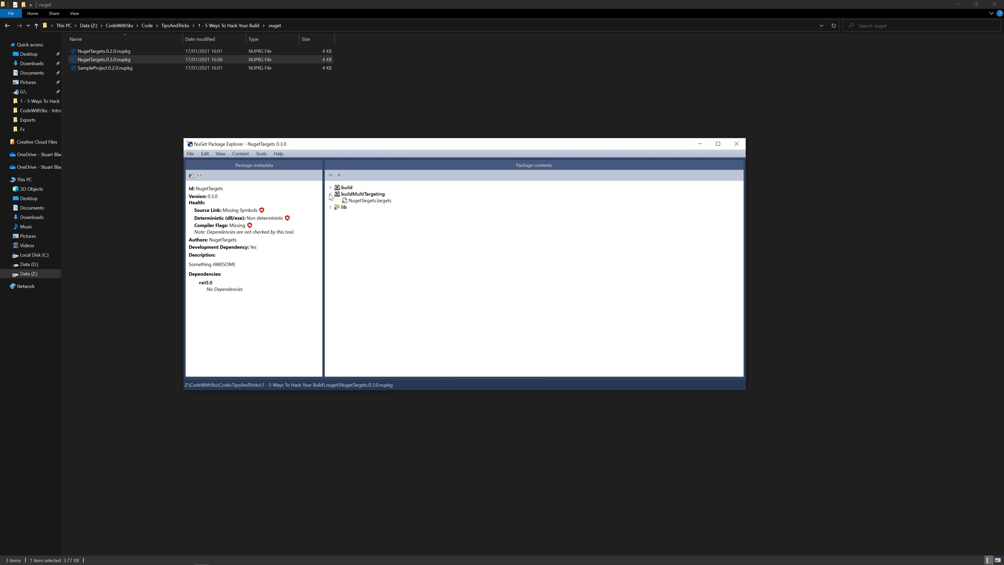
left_click(330, 188)
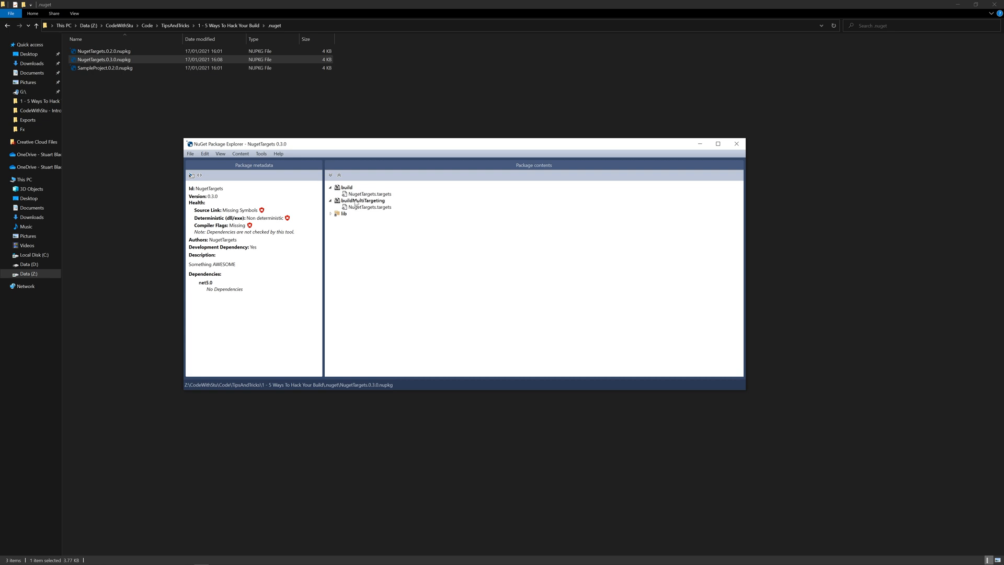
mouse_move(361, 211)
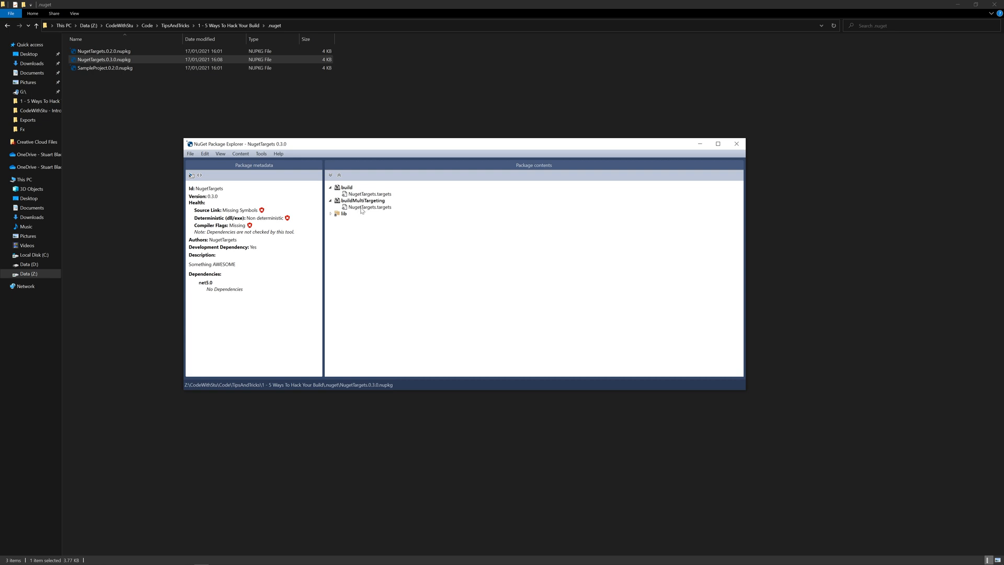
left_click(370, 207)
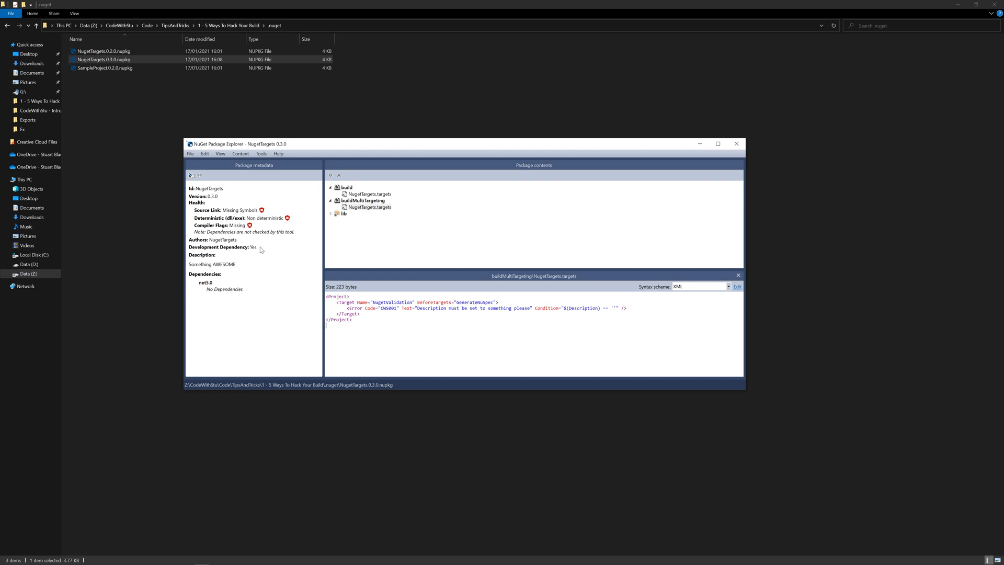
mouse_move(189, 249)
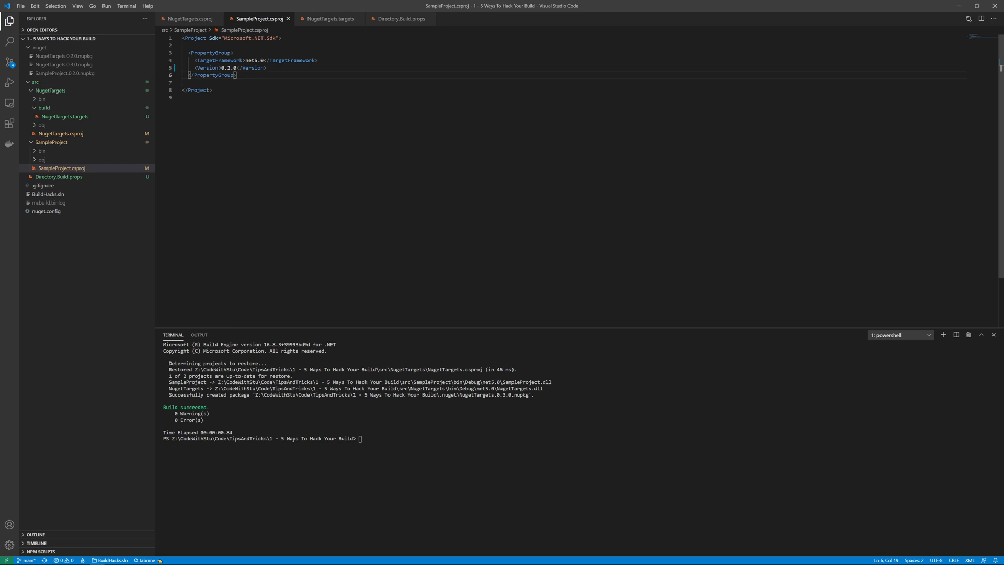
Step: Add a NugetTargets 0.3.0 PackageReference with PrivateAssets All, and type 'cls | dotnet build'
type("<ItemGroup>")
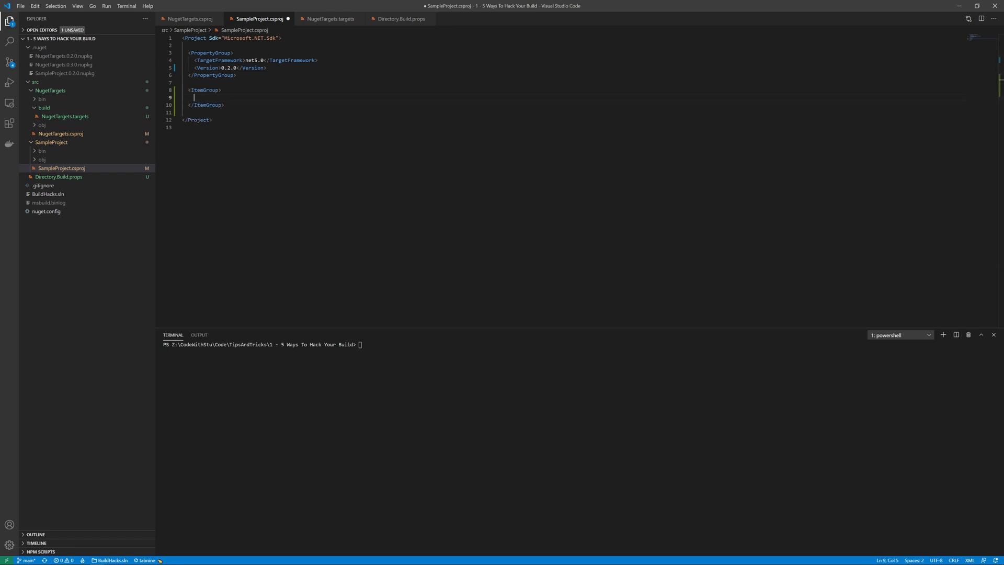
type("<PackageReference Incld")
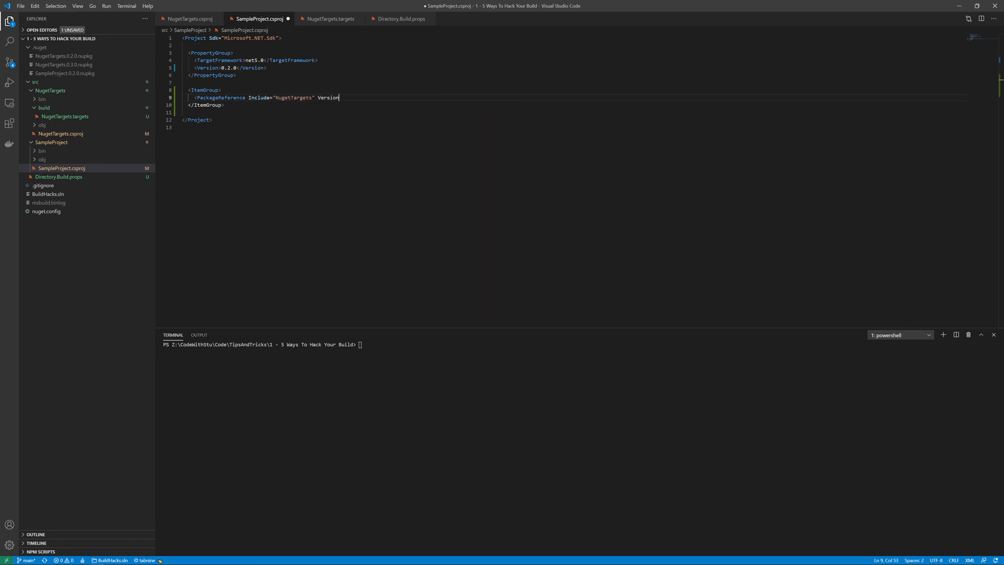
type("=\"0.3.0\" Pr")
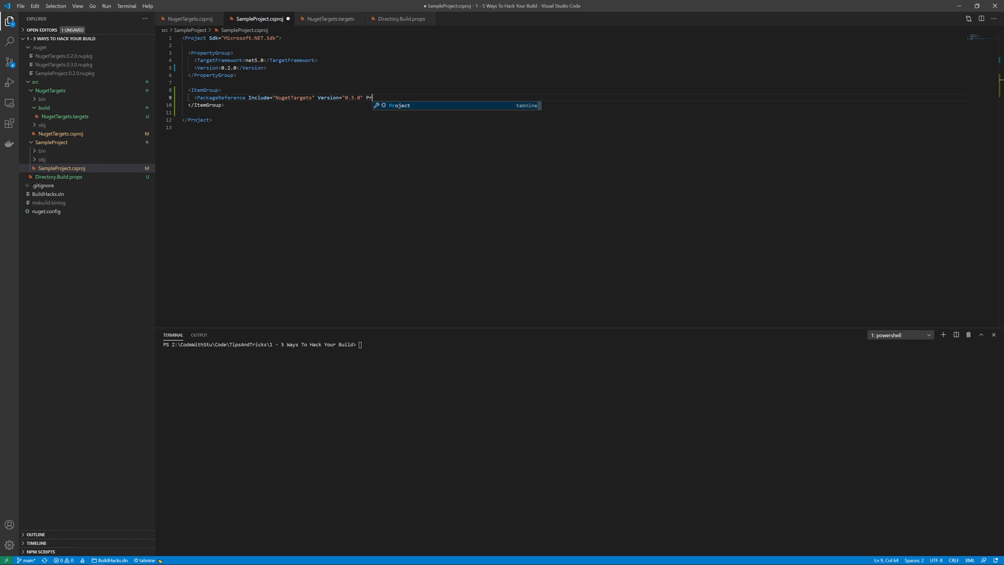
type("PrivateAssets=\"All\" />")
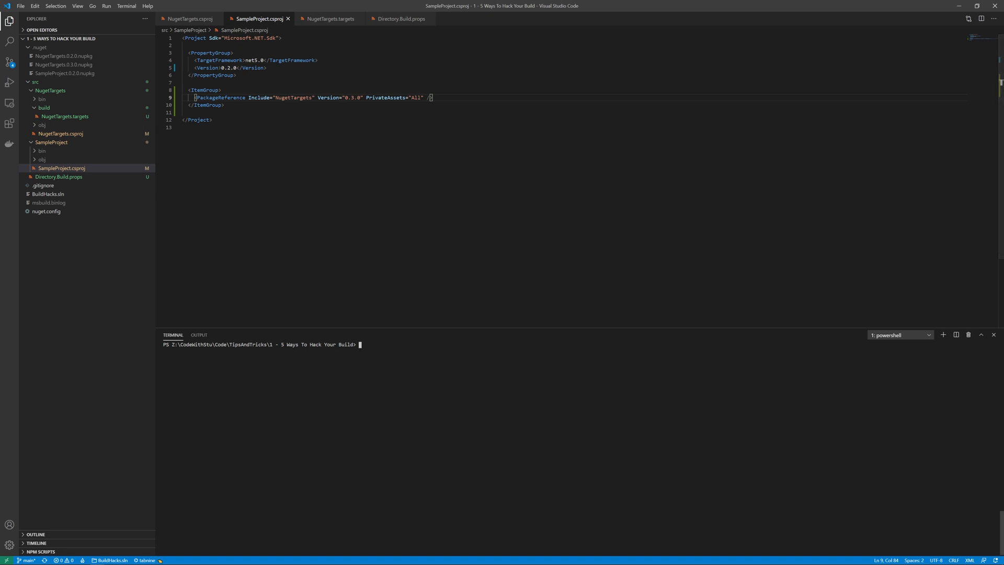
type("cls | dotnet build")
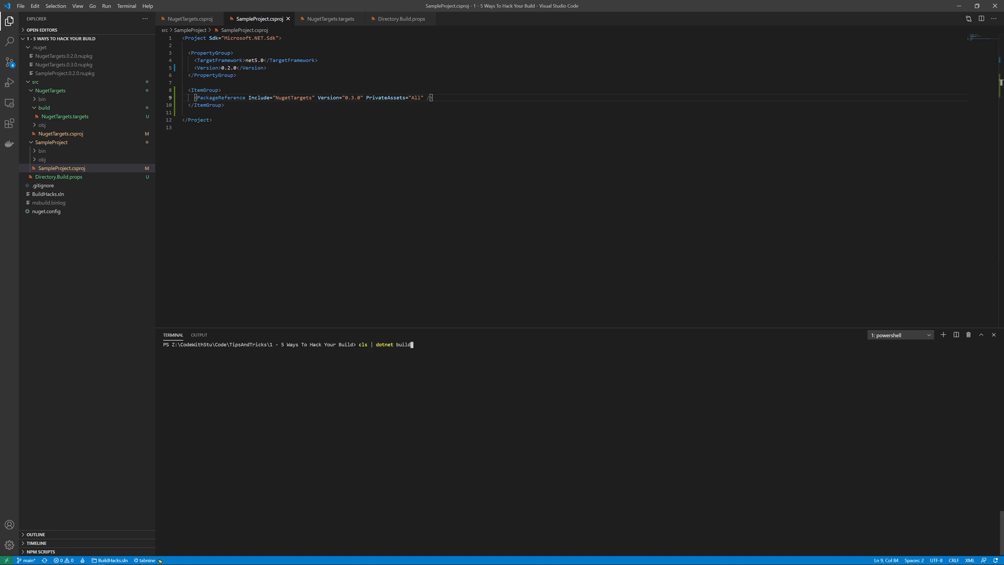
Step: Run the build hitting error CWS001, then add Description 'Hello Targets' to SampleProject
key("Return")
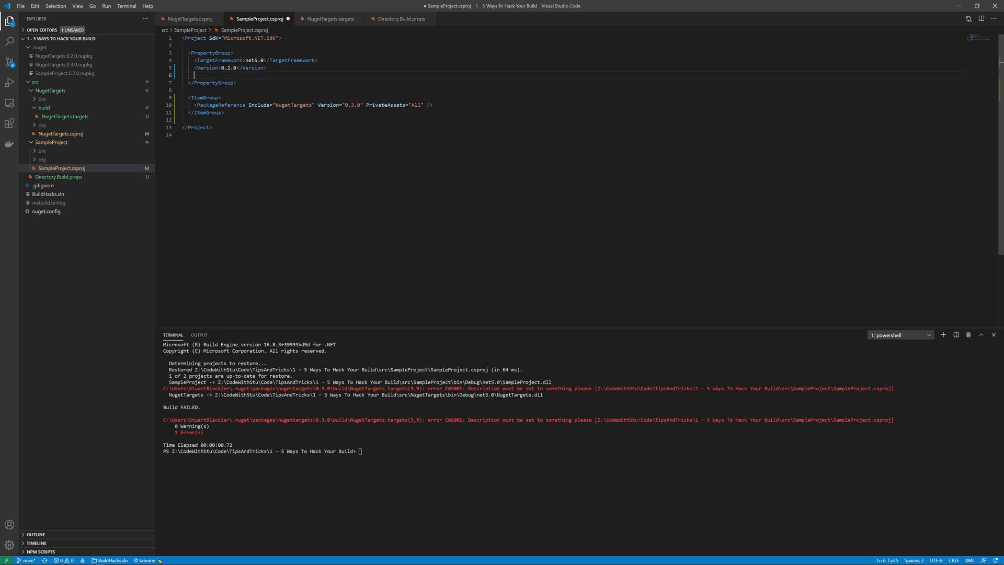
type("Descri")
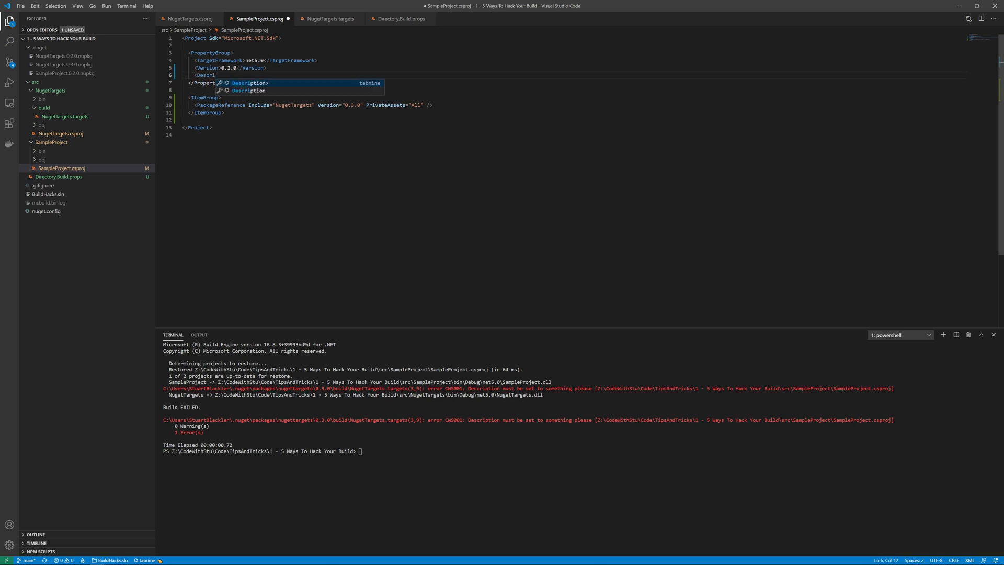
type("Hello Targets")
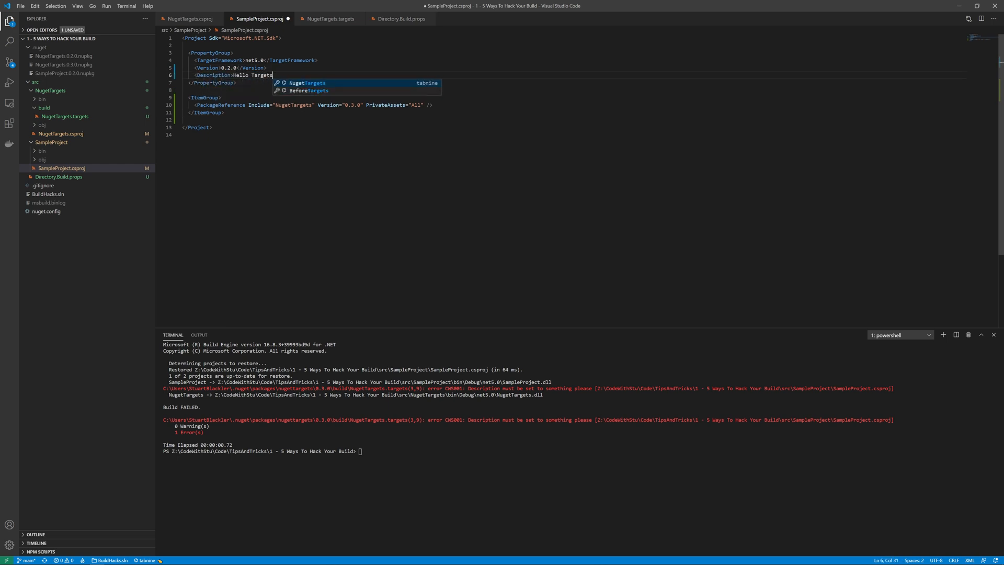